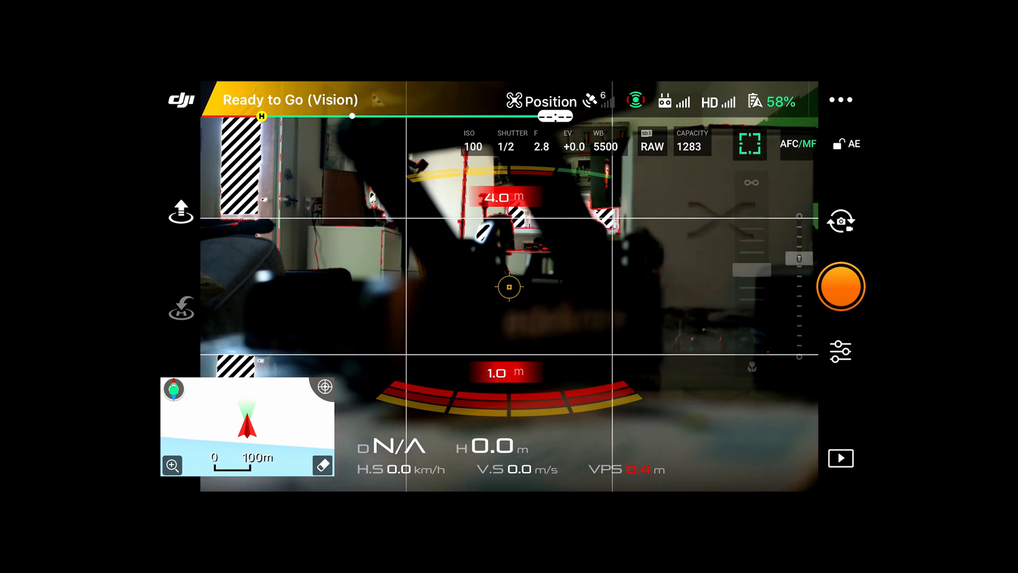
Step: Review camera settings: Image Format RAW and the general tab's Save original panorama option with RAW
{"action": "left_click", "coordinate": [840, 351]}
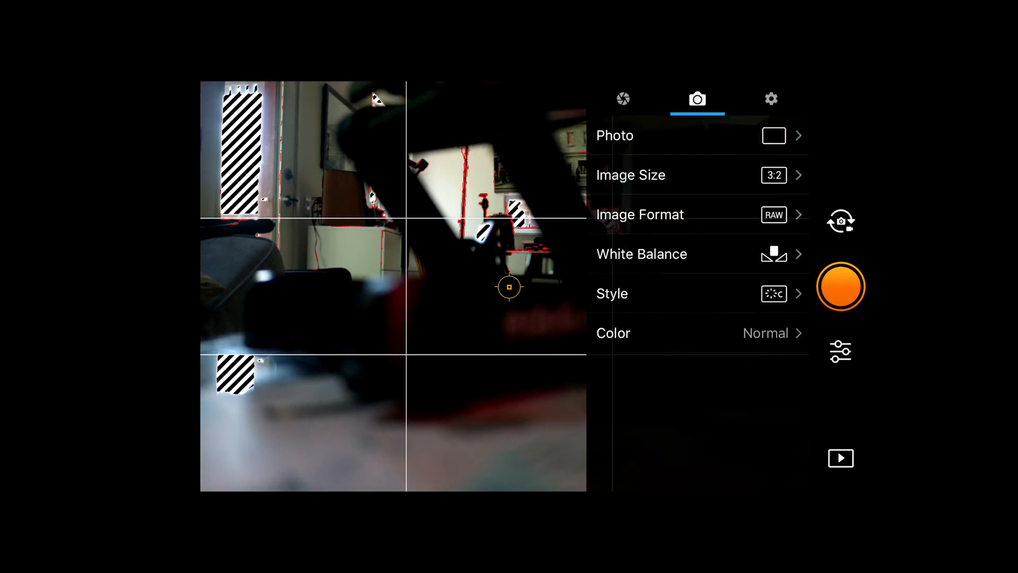
{"action": "left_click", "coordinate": [697, 135]}
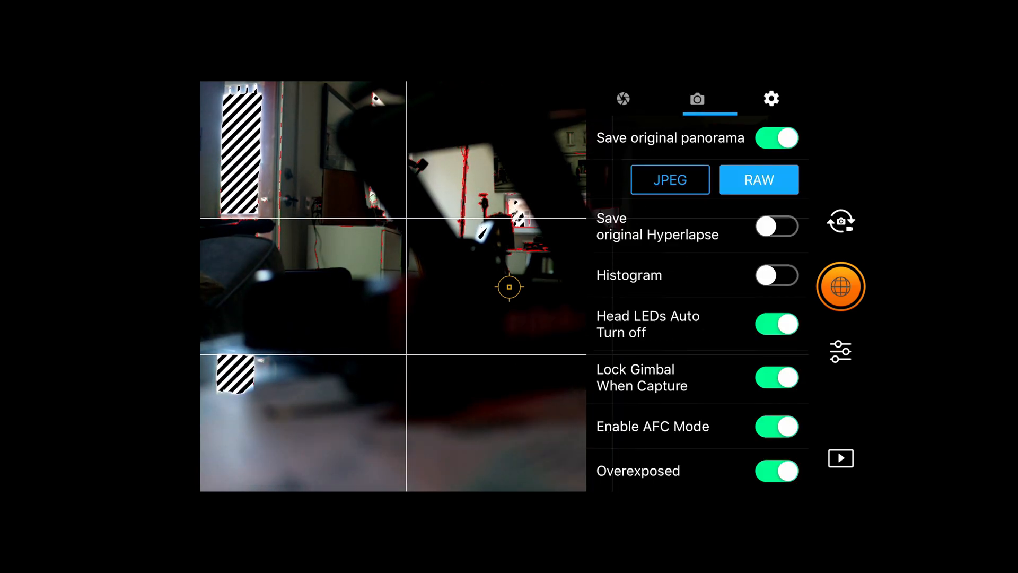
{"action": "left_click", "coordinate": [771, 99]}
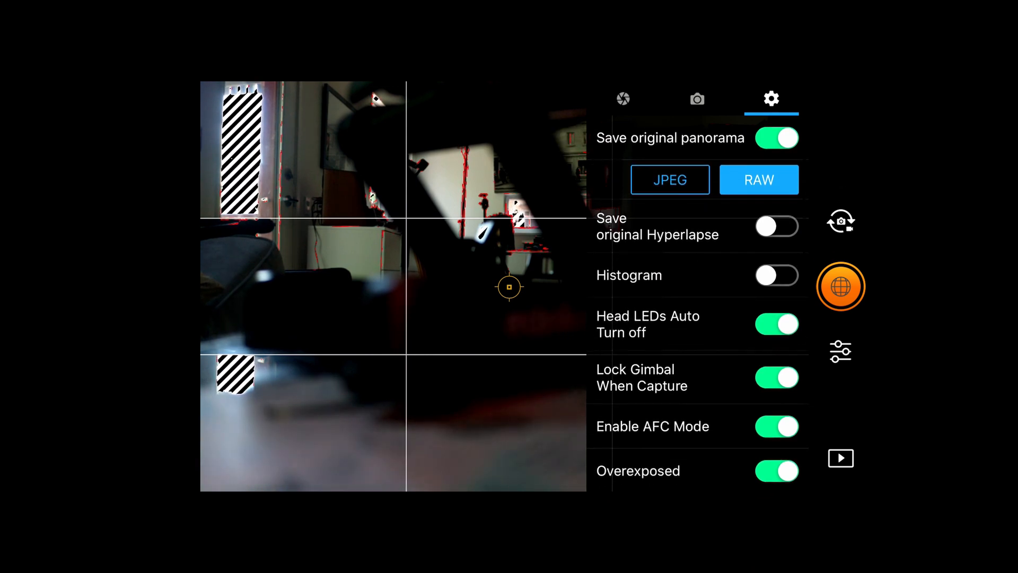
{"action": "left_click", "coordinate": [777, 138]}
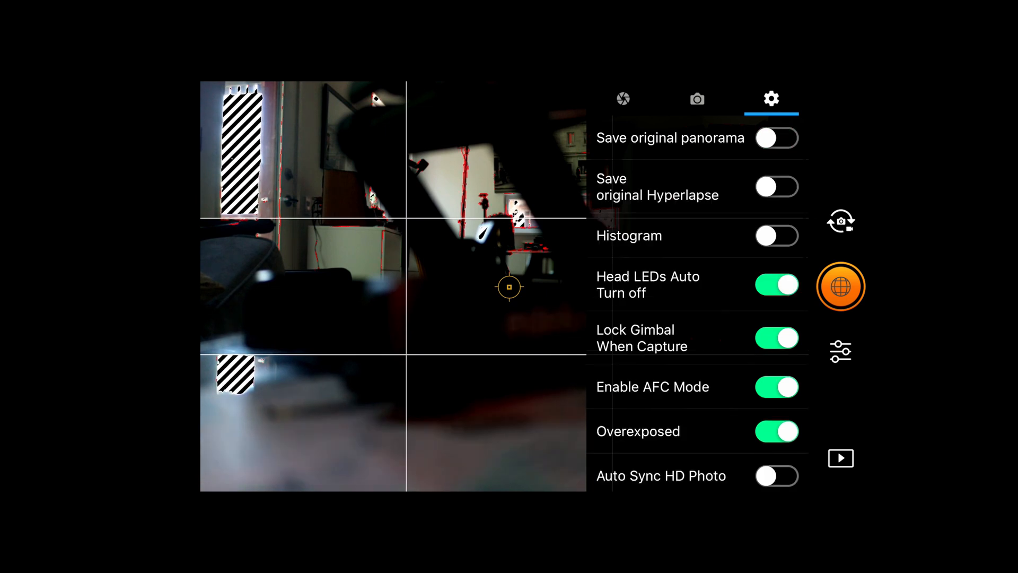
{"action": "left_click", "coordinate": [776, 138]}
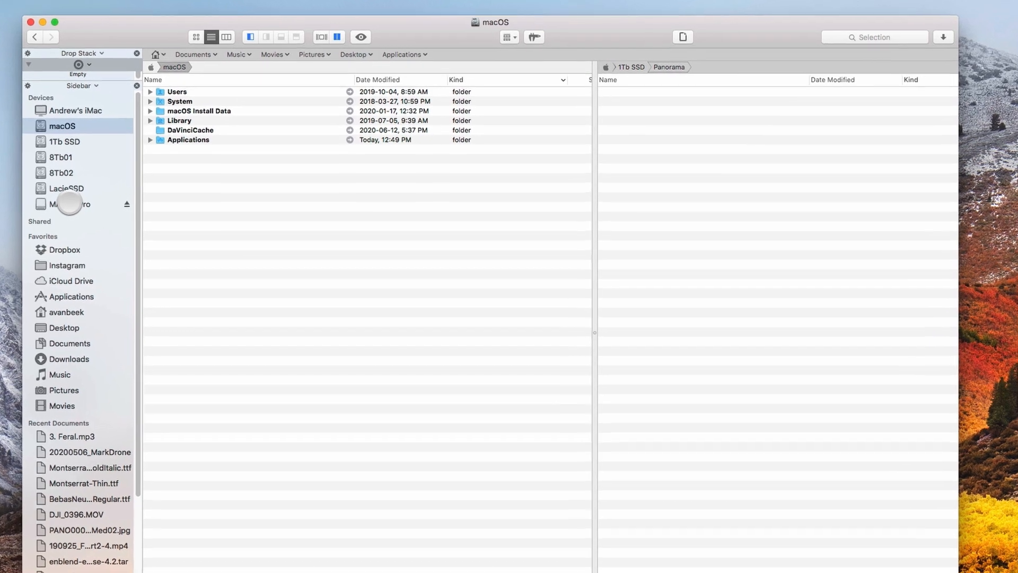
Step: Copy folder 100_0487 from MAVIC2Pro > DCIM > PANORAMA into the 1Tb SSD's Panorama folder
{"action": "left_click", "coordinate": [63, 203]}
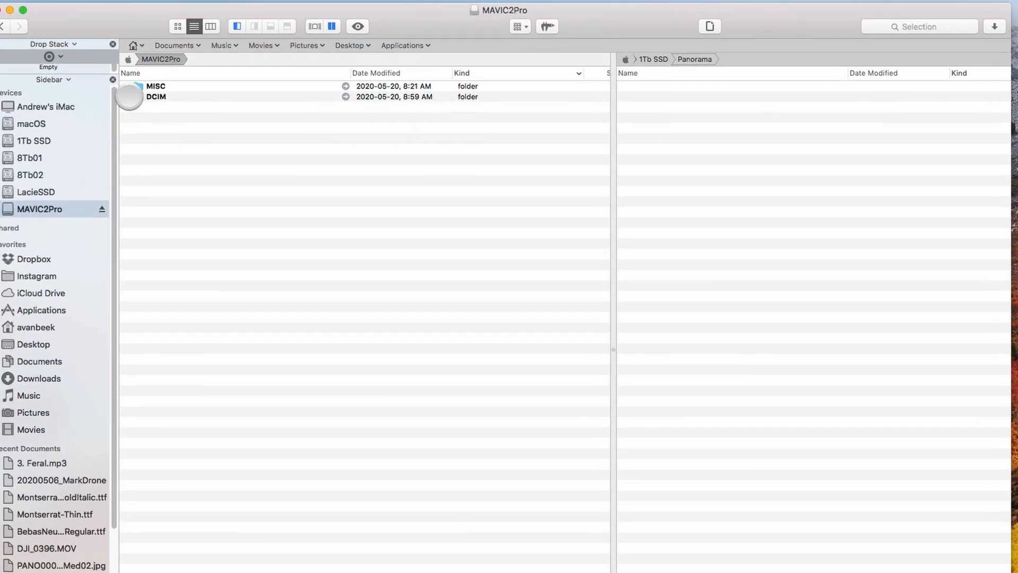
{"action": "left_click", "coordinate": [128, 96]}
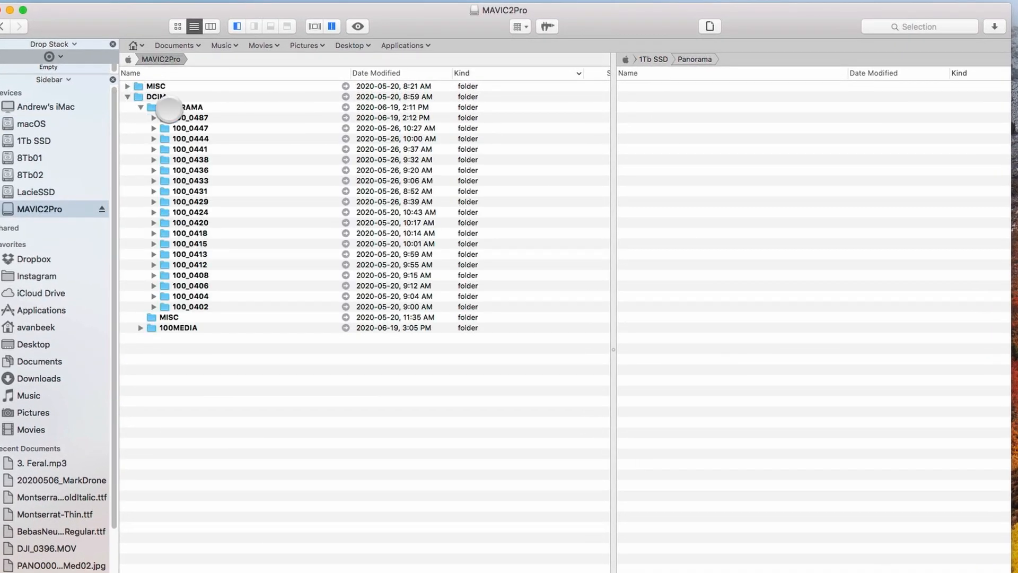
{"action": "double_click", "coordinate": [187, 106]}
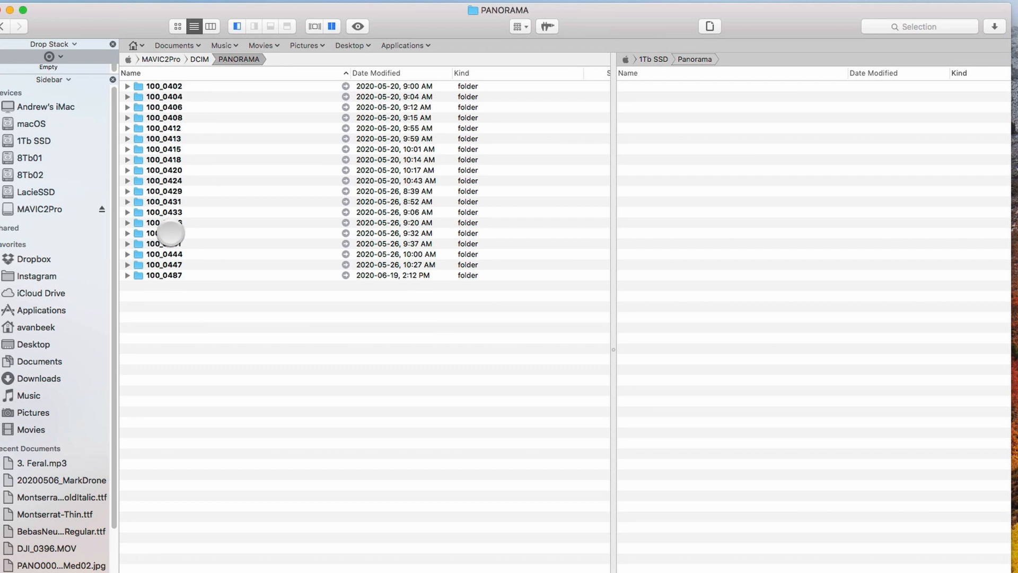
{"action": "left_click", "coordinate": [164, 275]}
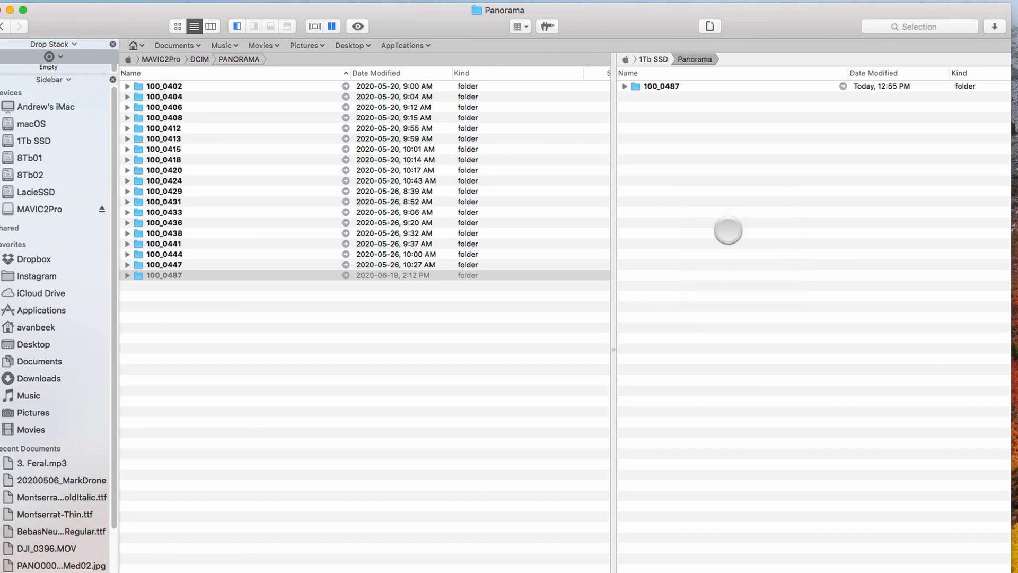
{"action": "left_click", "coordinate": [624, 86]}
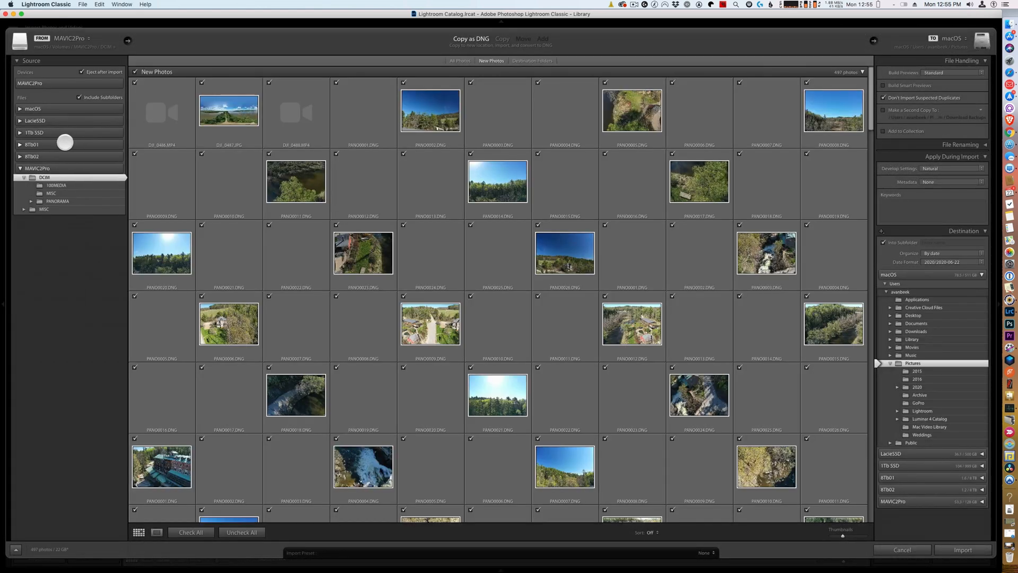
Step: Import the 26 photos from 1Tb SSD > Panorama > 100_0487 into the catalog with Add
{"action": "left_click", "coordinate": [20, 132]}
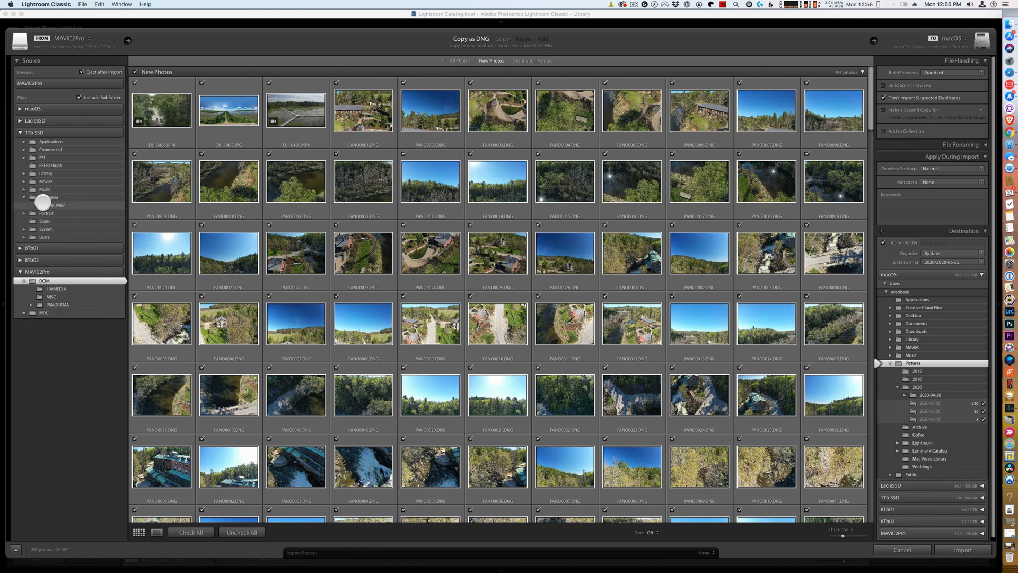
{"action": "left_click", "coordinate": [56, 205]}
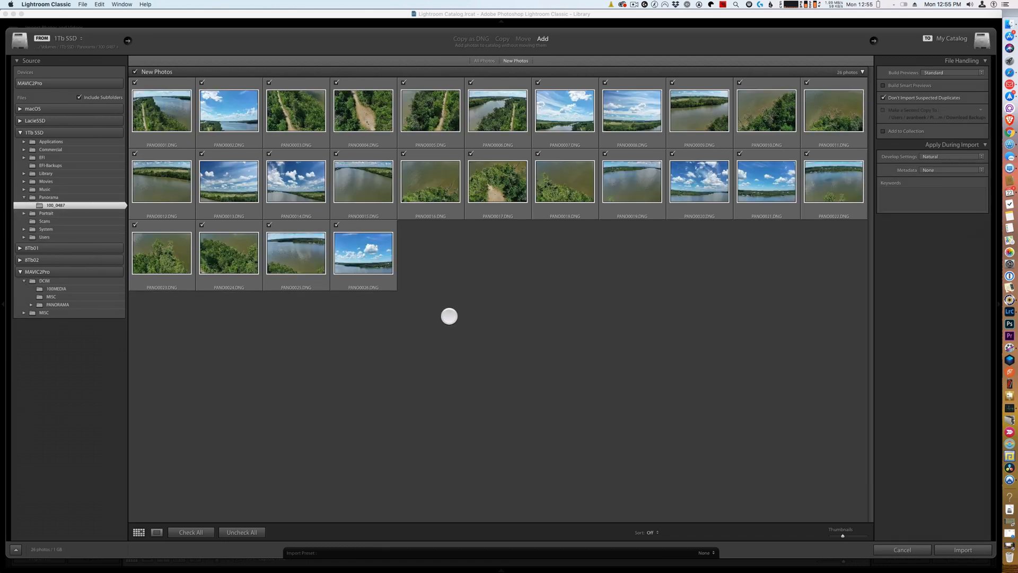
{"action": "left_click", "coordinate": [964, 550]}
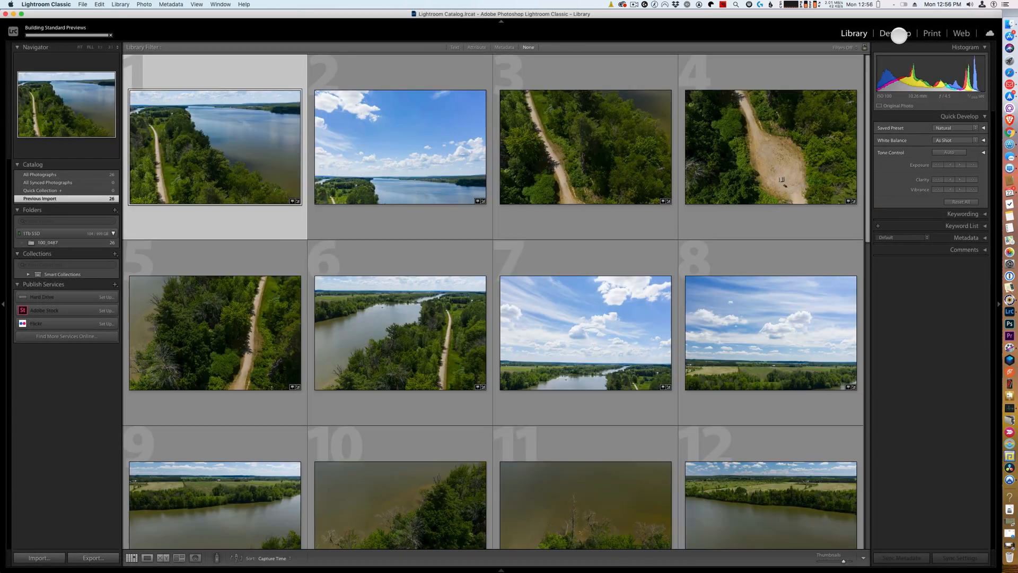
Step: Edit PANO0001's Basic tone sliders in Develop, copy all its settings, and return to the Library grid
{"action": "left_click", "coordinate": [899, 33]}
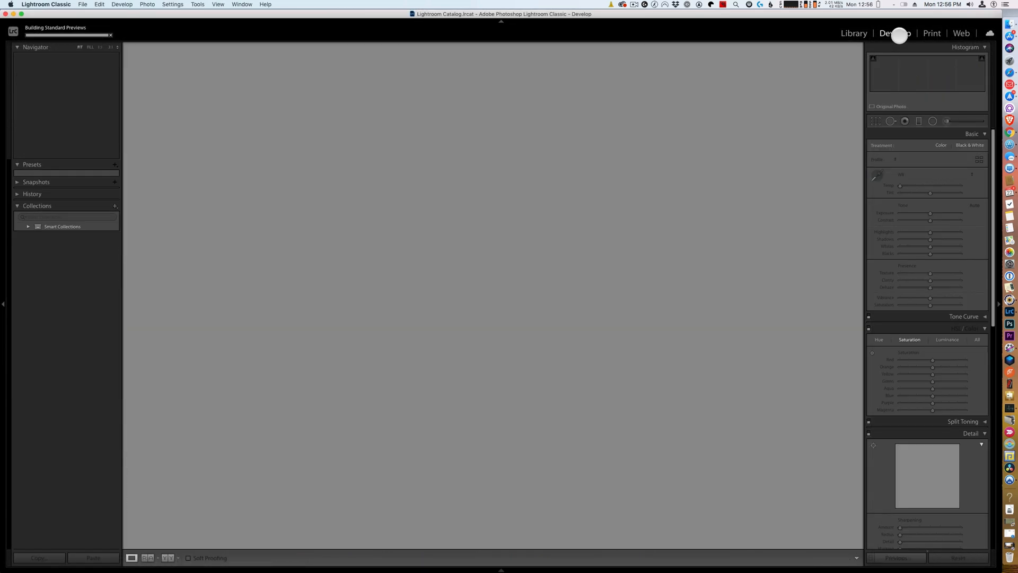
{"action": "left_click", "coordinate": [895, 33]}
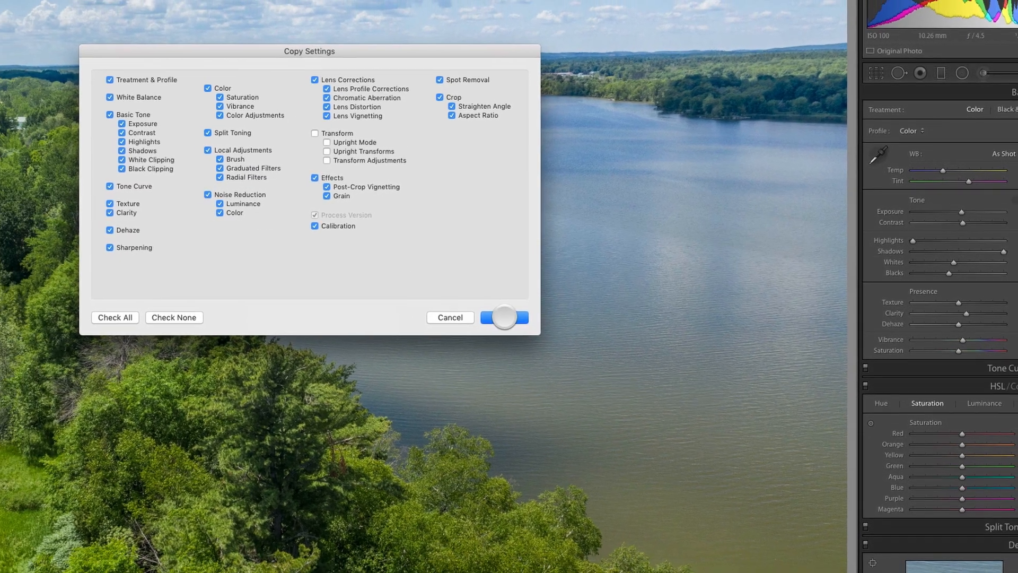
{"action": "left_click", "coordinate": [504, 317]}
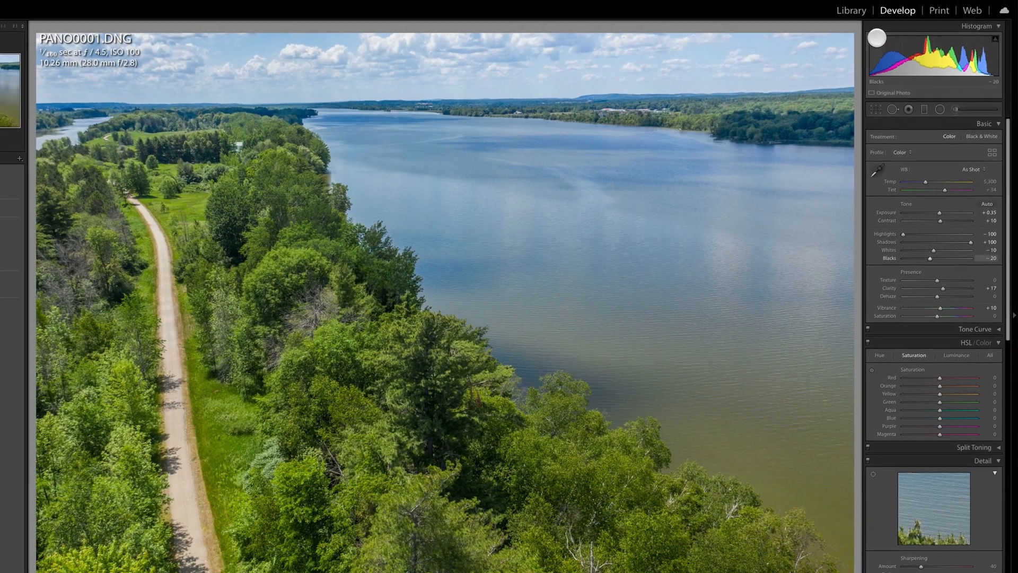
{"action": "left_click", "coordinate": [854, 33]}
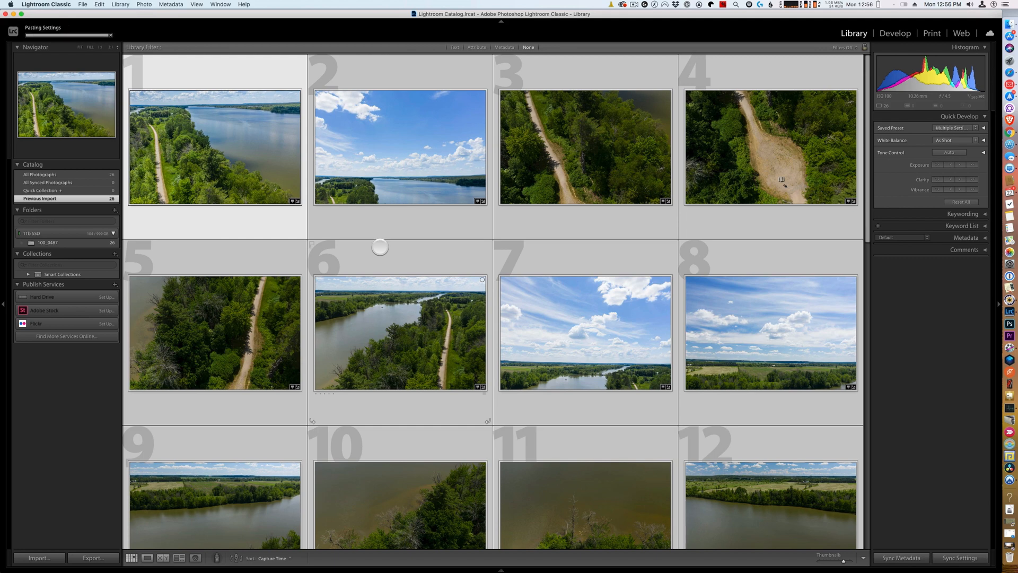
Step: Paste the settings onto all 26 photos and export them as JPEGs to a Print Files subfolder
{"action": "left_click", "coordinate": [583, 332]}
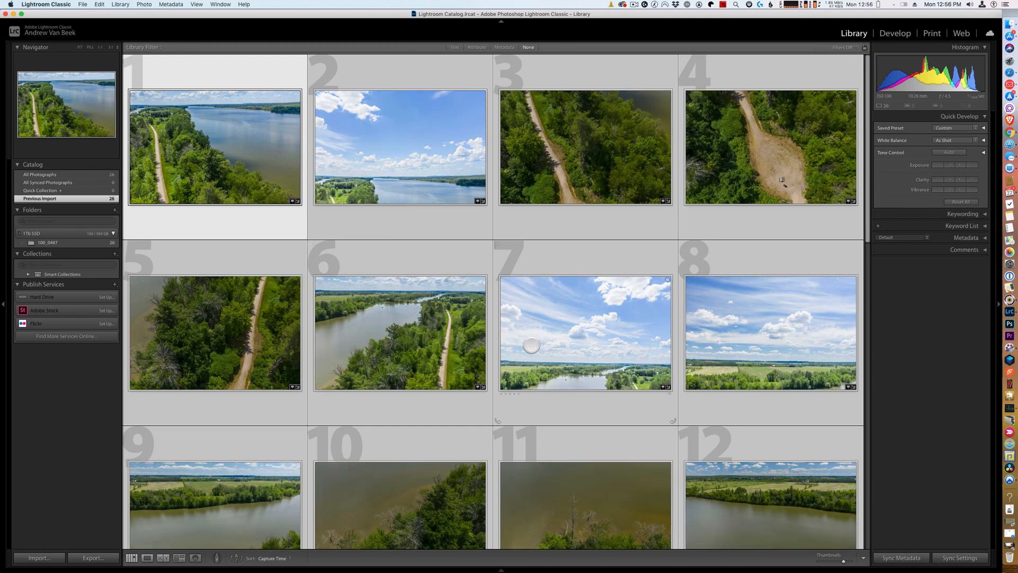
{"action": "mouse_move", "coordinate": [560, 377]}
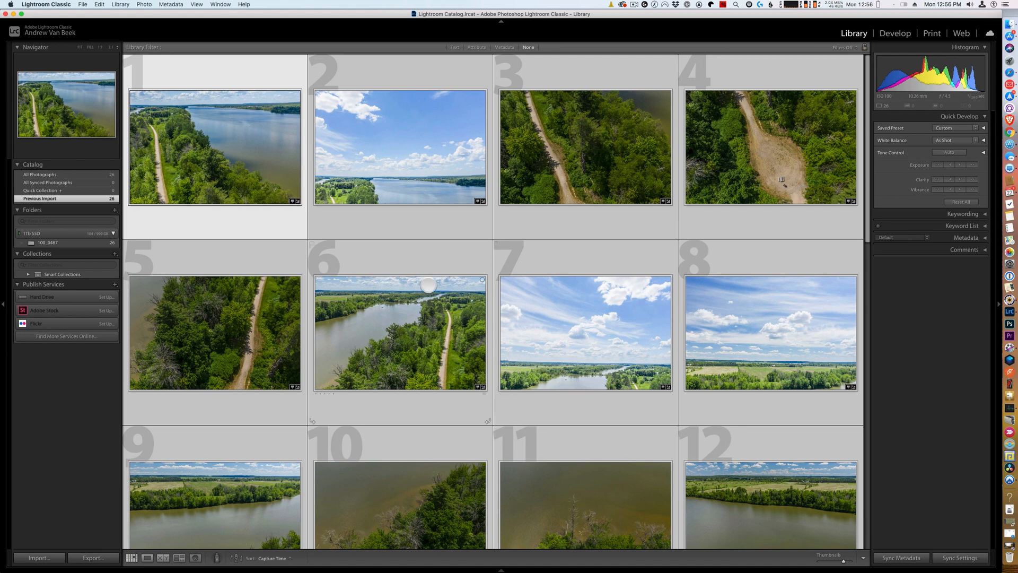
{"action": "scroll", "scroll_direction": "down", "scroll_amount": 3}
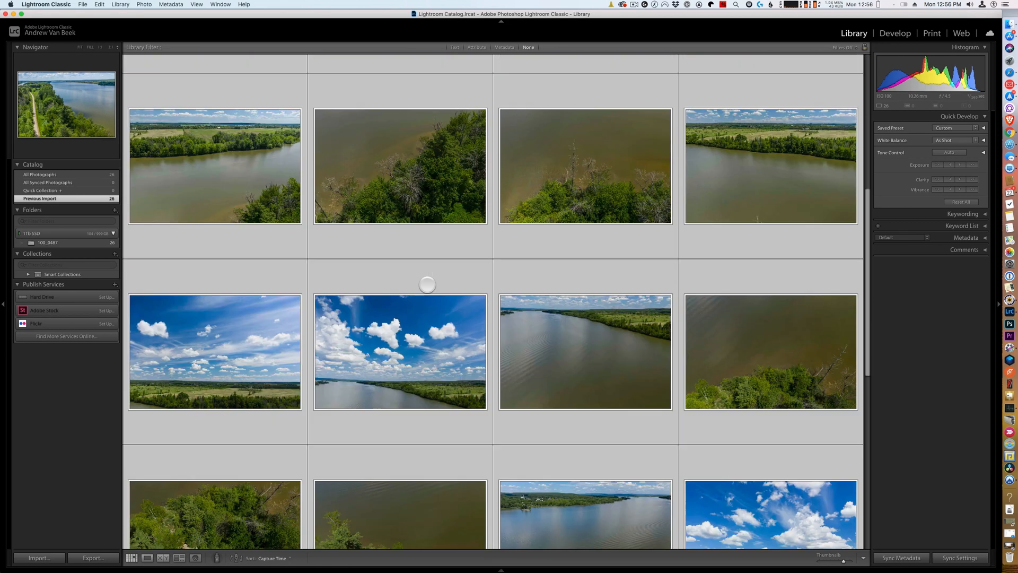
{"action": "scroll", "scroll_direction": "down", "scroll_amount": 3}
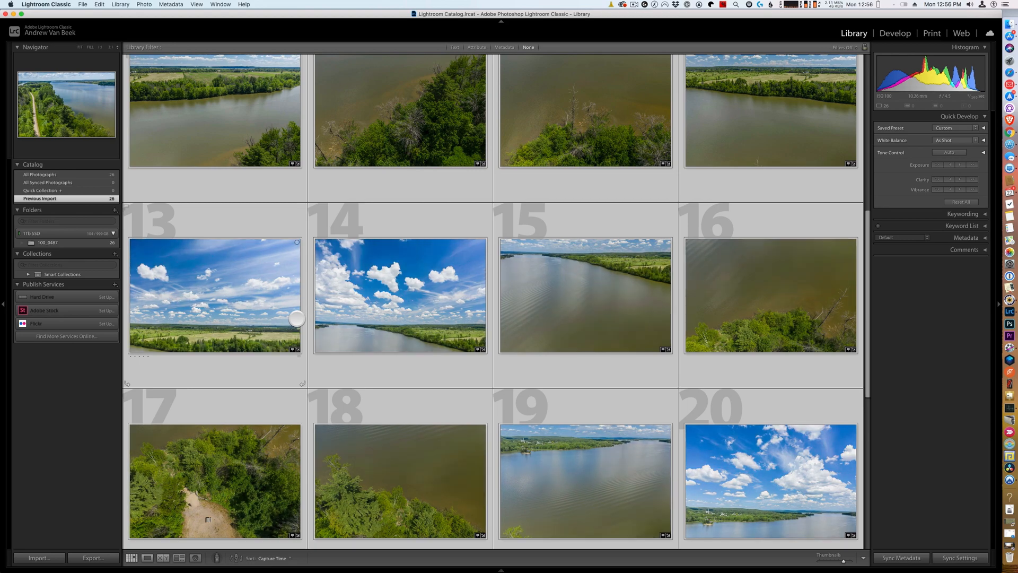
{"action": "scroll", "scroll_direction": "down", "scroll_amount": 3}
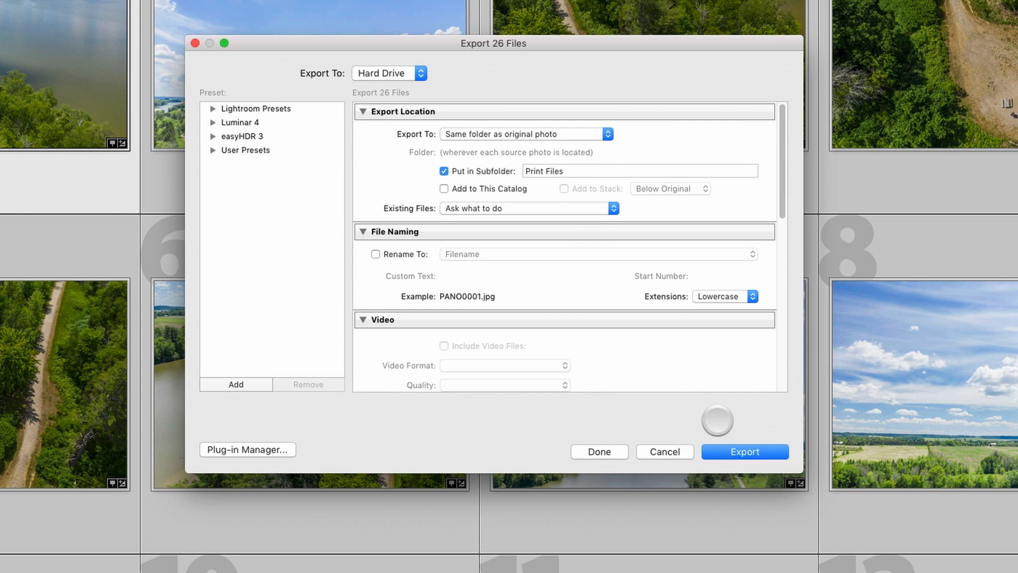
{"action": "left_click", "coordinate": [745, 452]}
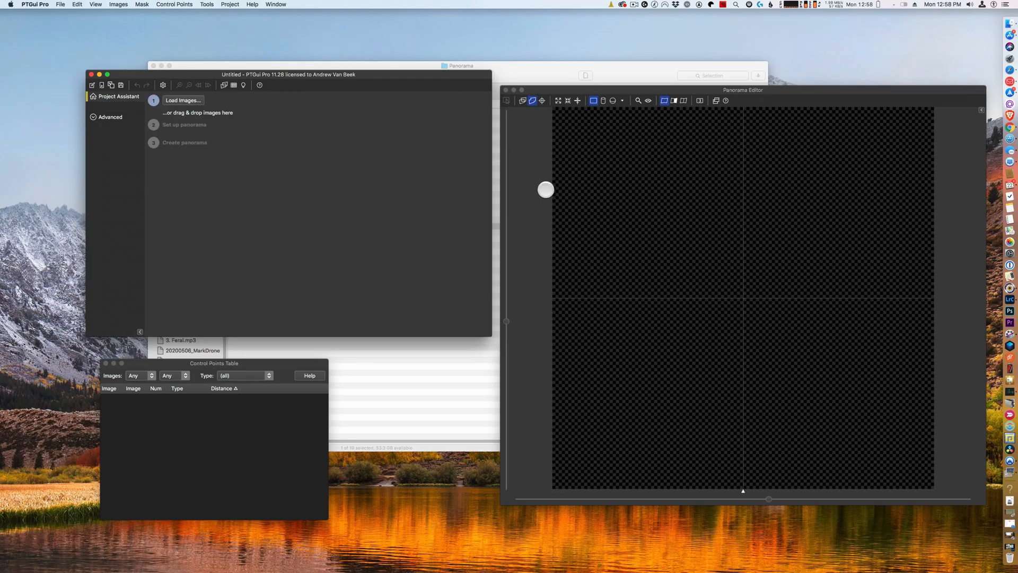
Step: Load the PANO JPEGs from 100_0487 > Print Files on the 1Tb SSD and align them
{"action": "left_click", "coordinate": [183, 99]}
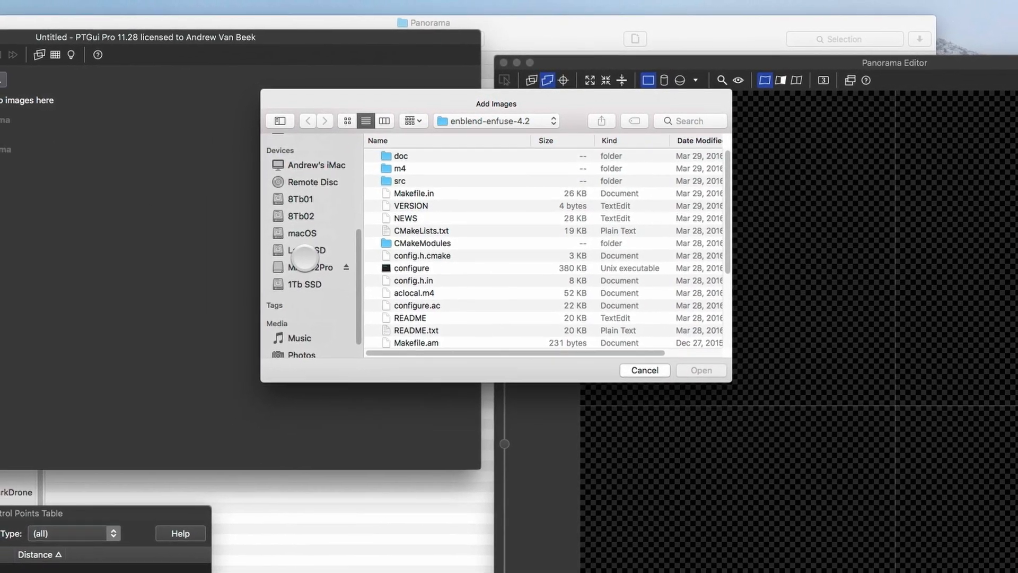
{"action": "left_click", "coordinate": [306, 269]}
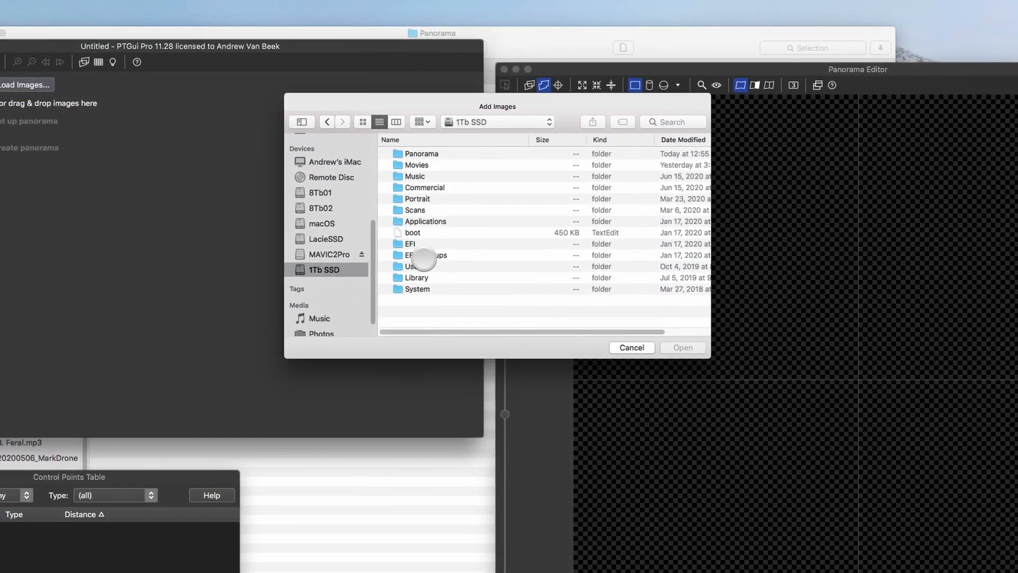
{"action": "double_click", "coordinate": [422, 153]}
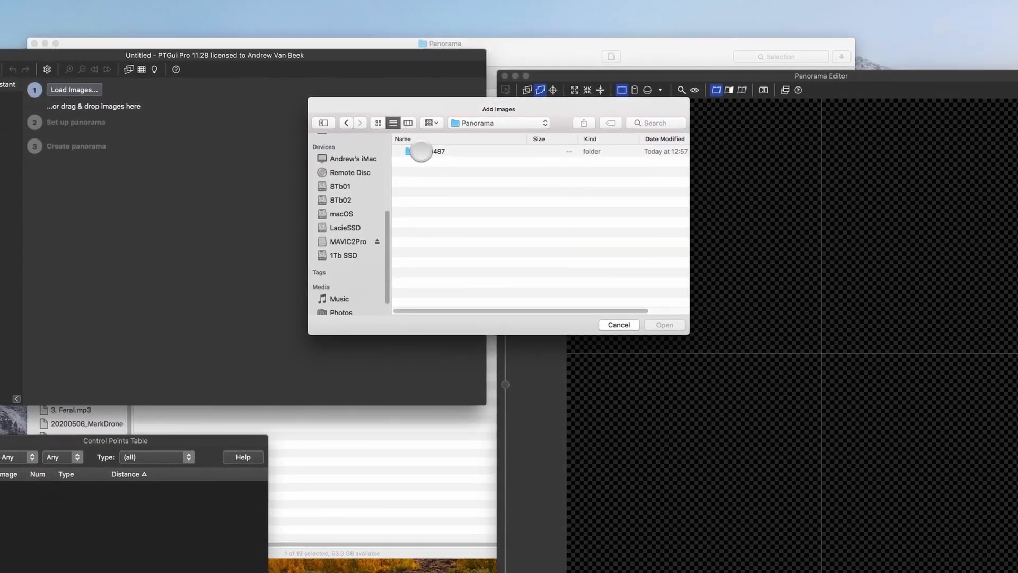
{"action": "double_click", "coordinate": [438, 151]}
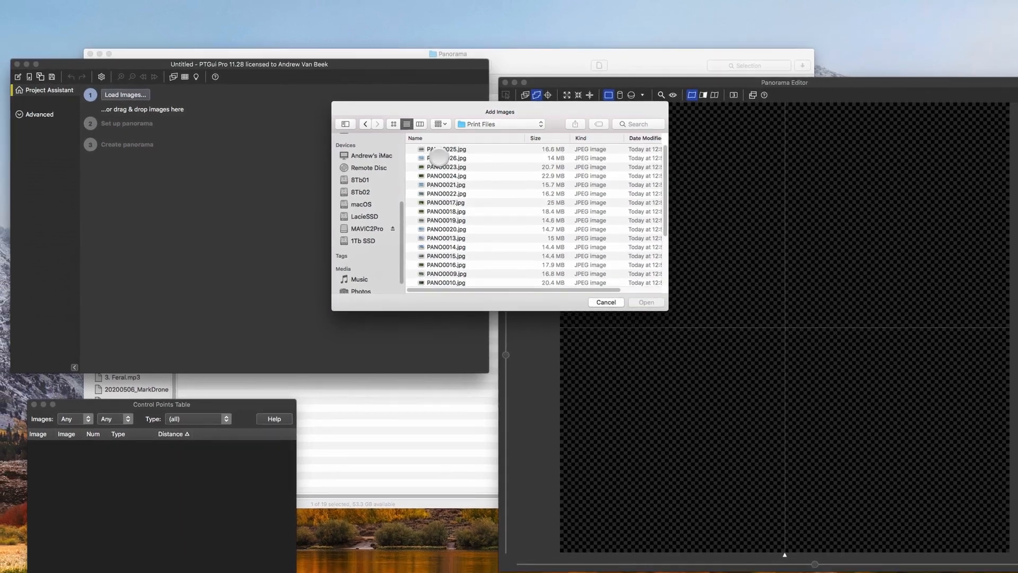
{"action": "left_click", "coordinate": [455, 162]}
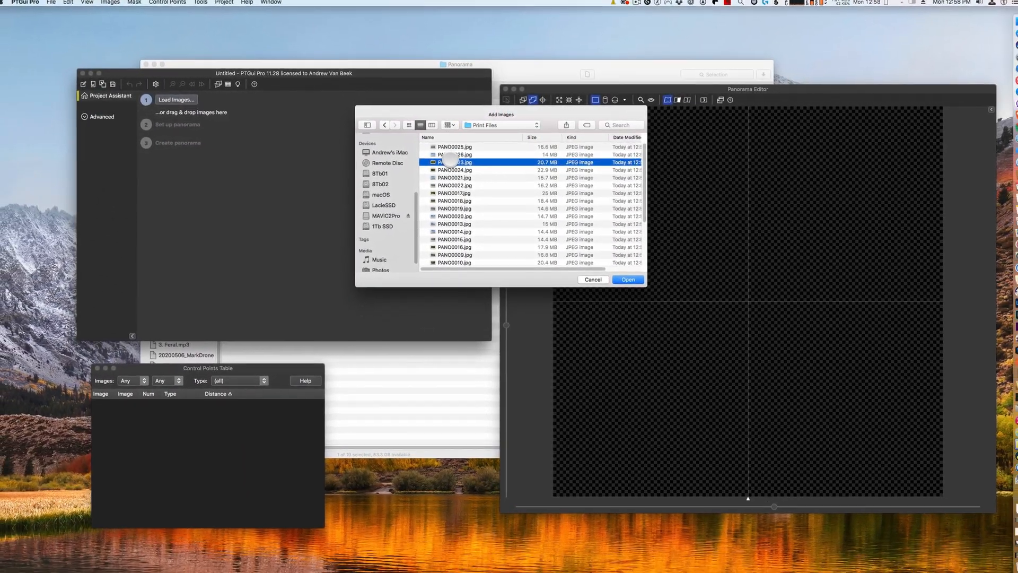
{"action": "left_click", "coordinate": [627, 279]}
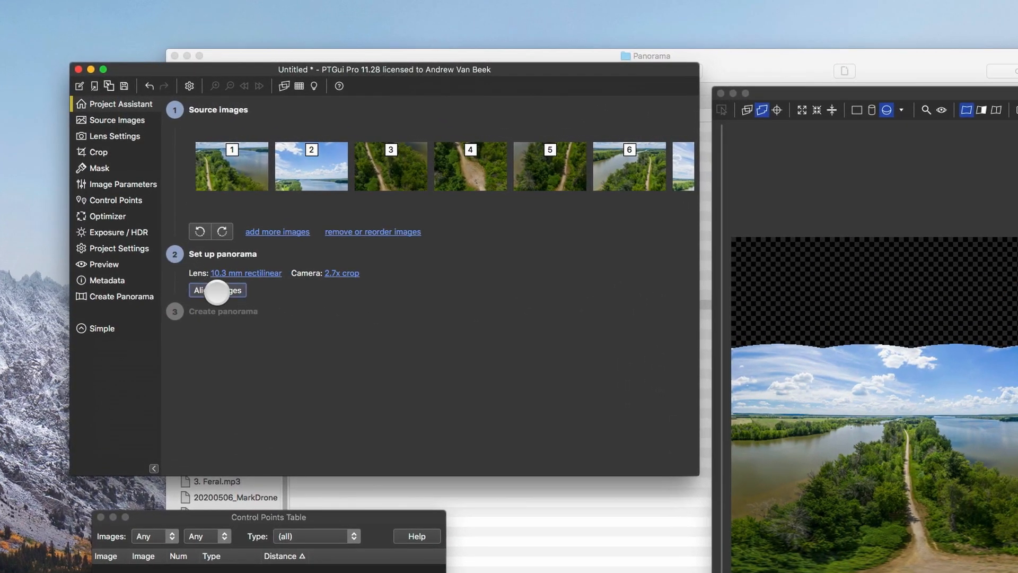
{"action": "left_click", "coordinate": [217, 289]}
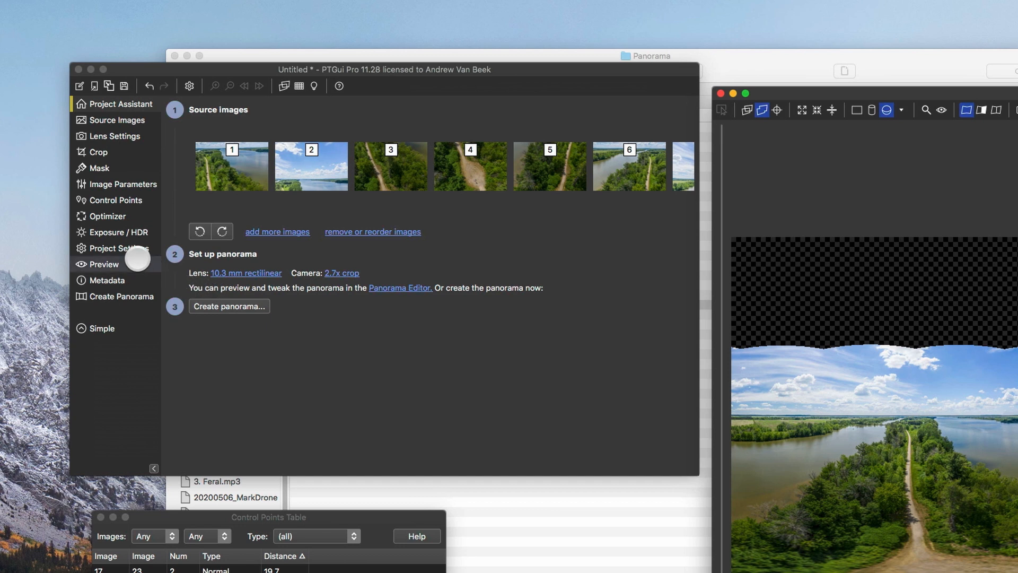
Step: Run the Optimizer, accept its control-point results, and move to Exposure / HDR
{"action": "left_click", "coordinate": [106, 216]}
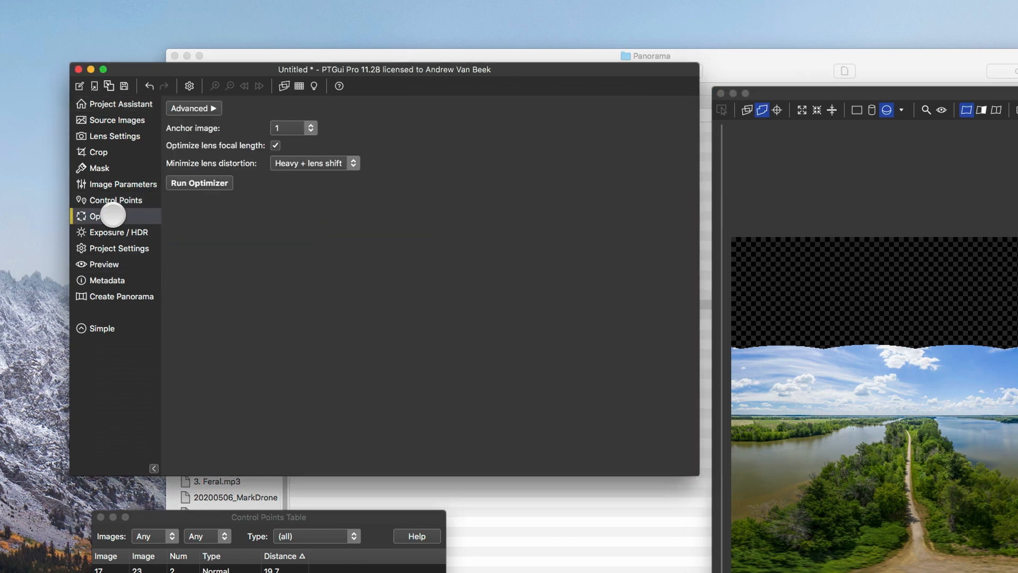
{"action": "left_click", "coordinate": [199, 183]}
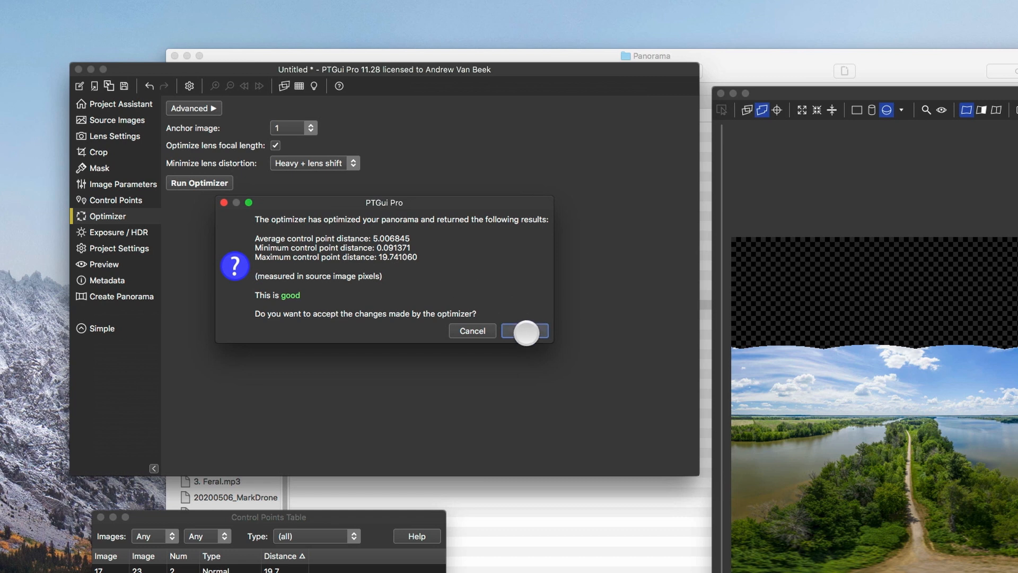
{"action": "left_click", "coordinate": [525, 331]}
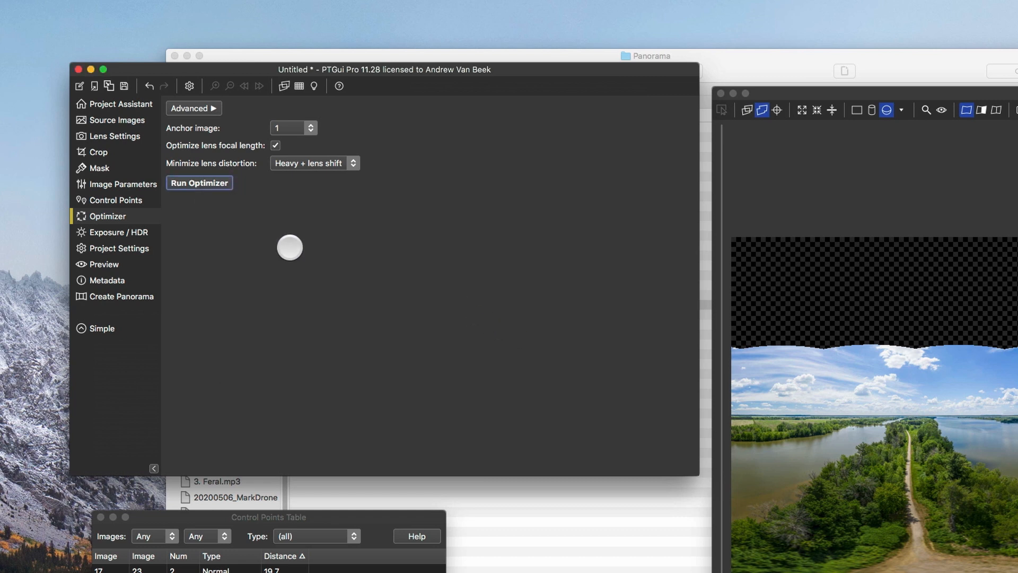
{"action": "left_click", "coordinate": [118, 232]}
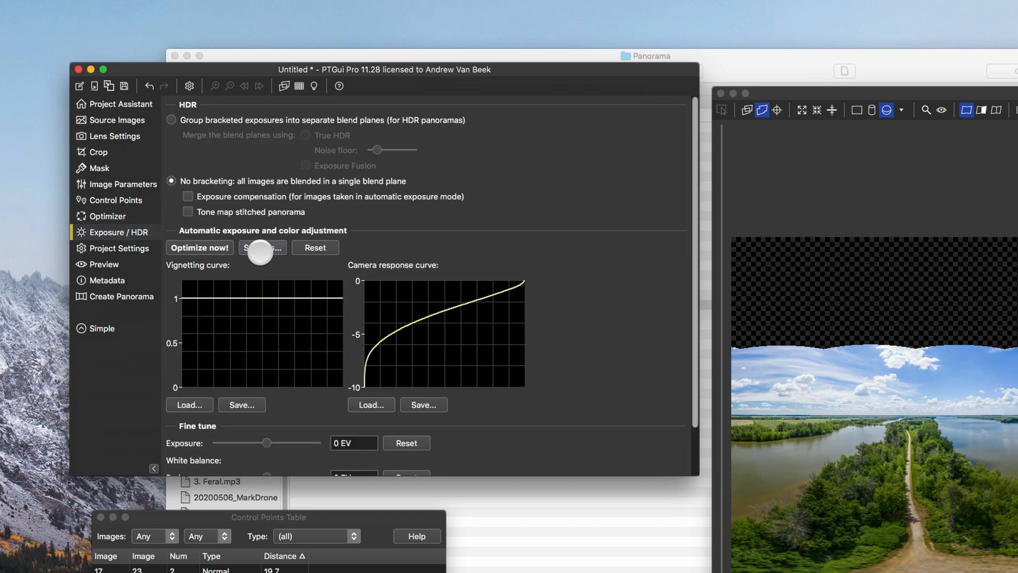
Step: Enable exposure compensation with white-balance optimization and re-optimize the exposure
{"action": "left_click", "coordinate": [189, 196]}
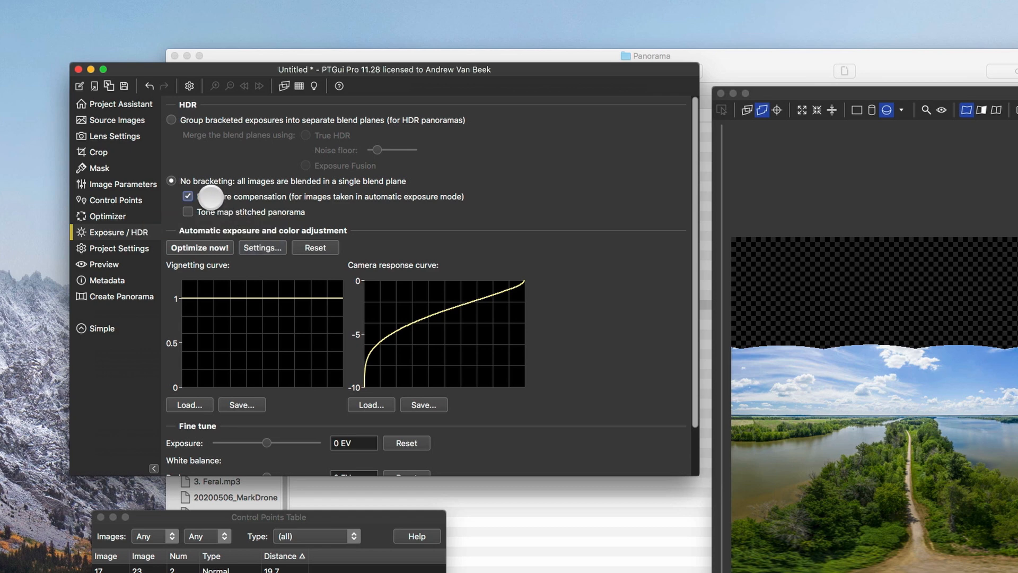
{"action": "left_click", "coordinate": [262, 247]}
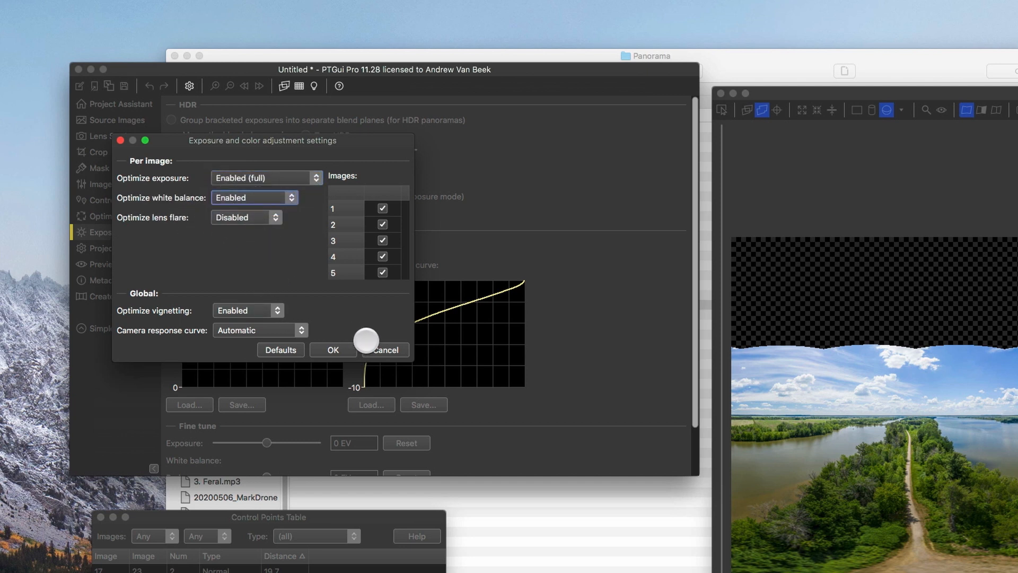
{"action": "left_click", "coordinate": [332, 348]}
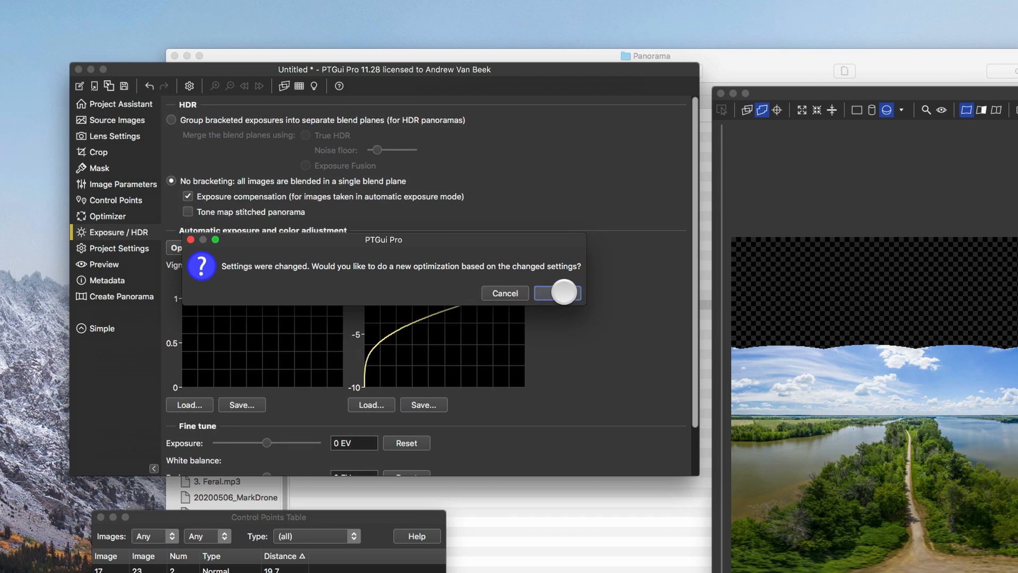
{"action": "left_click", "coordinate": [557, 293]}
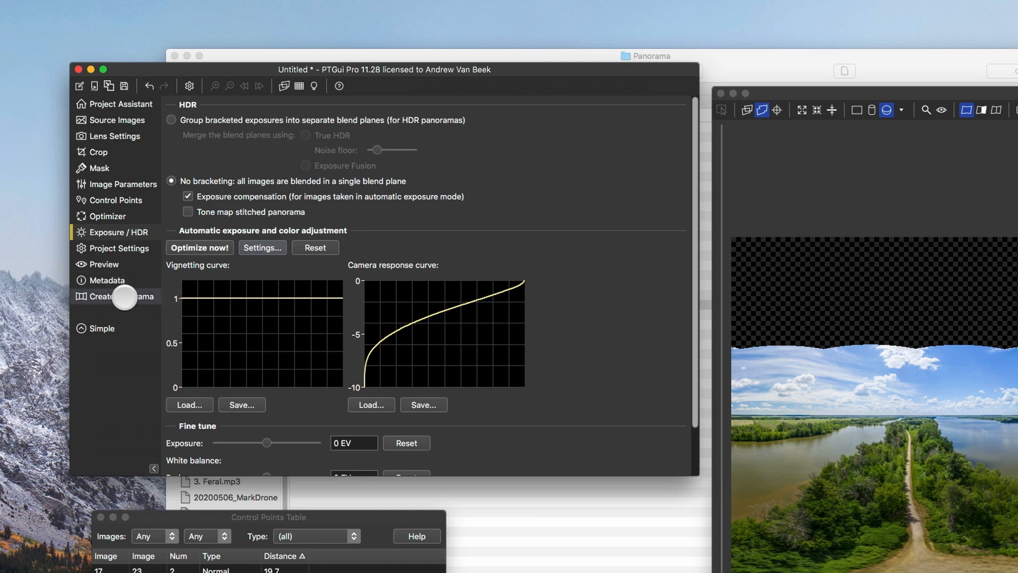
{"action": "left_click", "coordinate": [120, 296]}
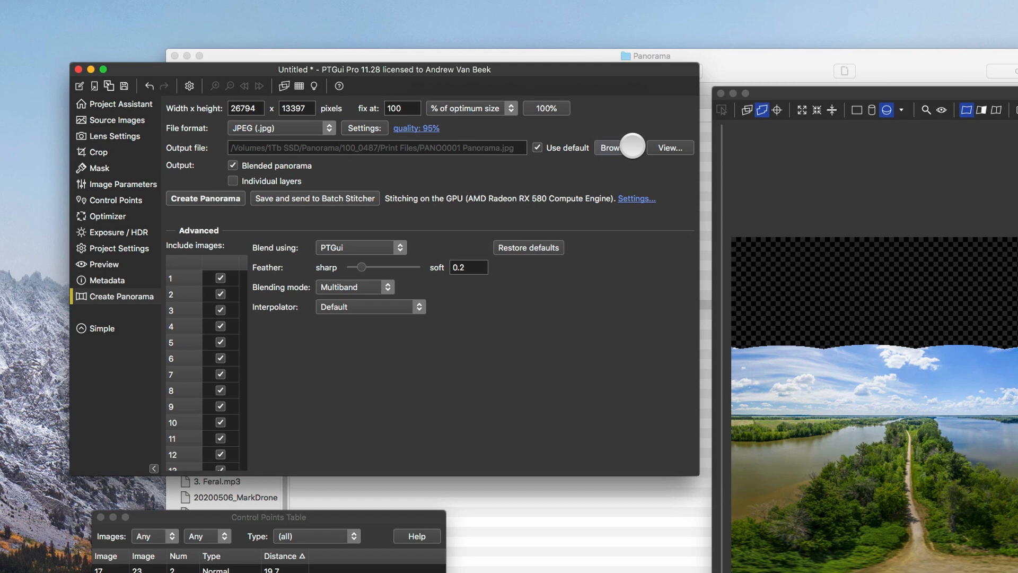
{"action": "mouse_move", "coordinate": [211, 437]}
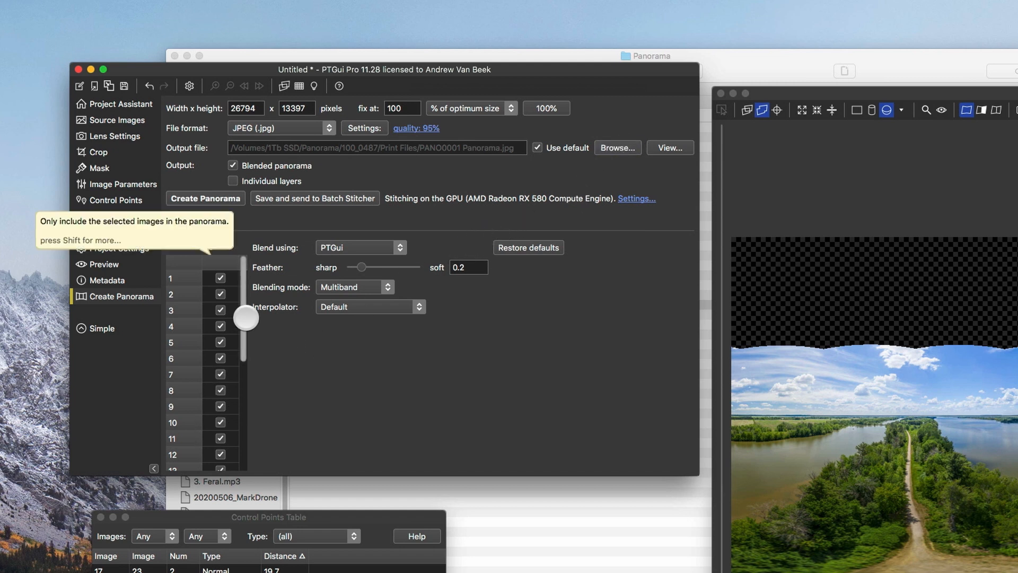
Step: Create the panorama as JPEG PANO0001 Panorama.jpg in the Print Files folder
{"action": "left_click", "coordinate": [205, 198]}
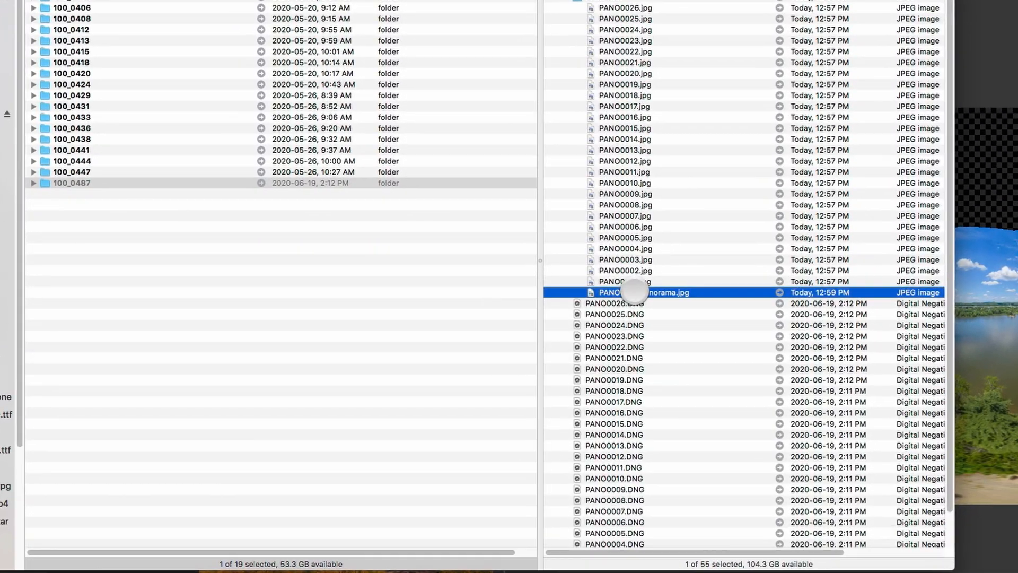
Step: Open PANO0001 Panorama.jpg with Adobe Photoshop 2020 via Open With
{"action": "right_click", "coordinate": [642, 293]}
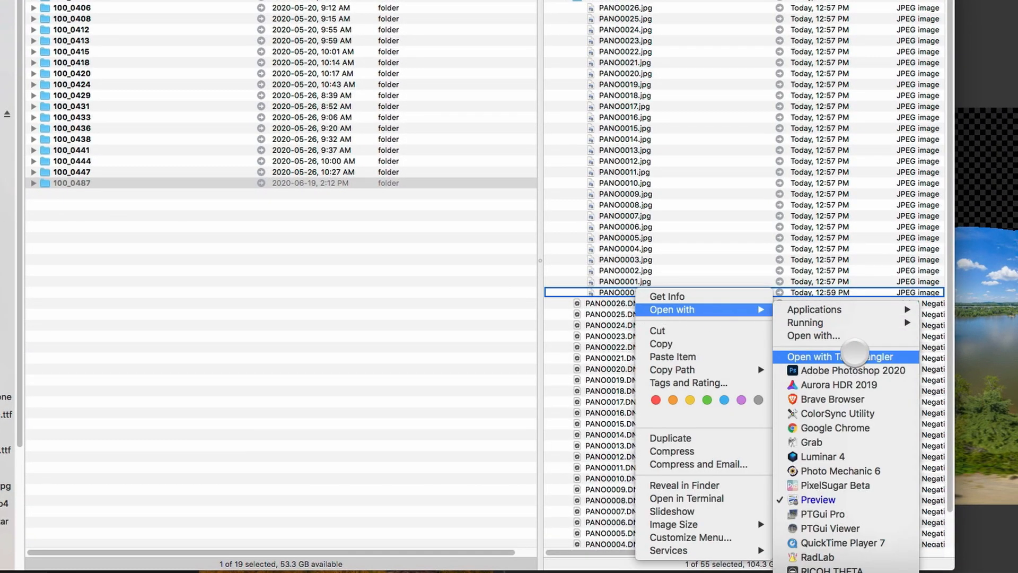
{"action": "left_click", "coordinate": [853, 370]}
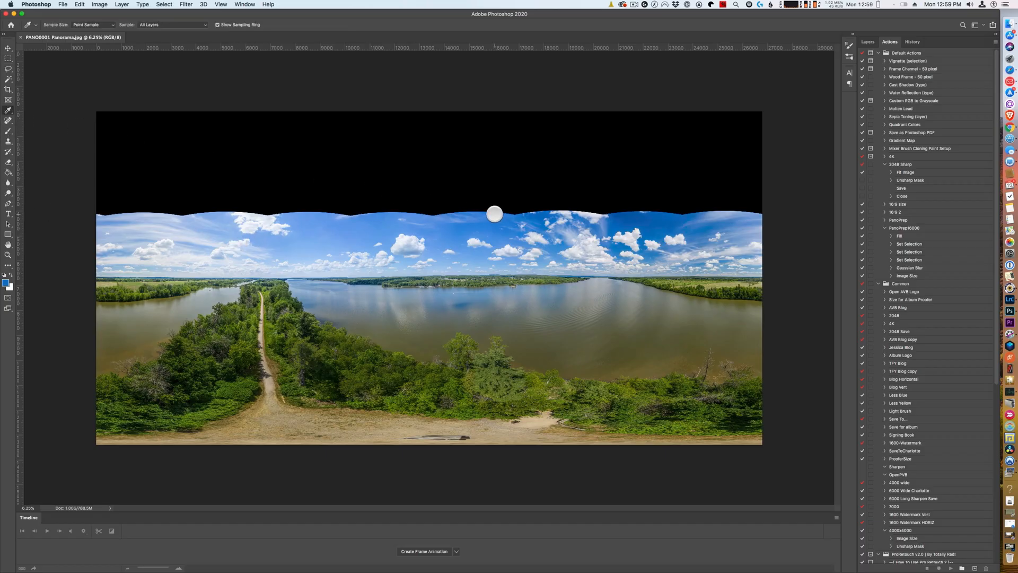
{"action": "mouse_move", "coordinate": [51, 288]}
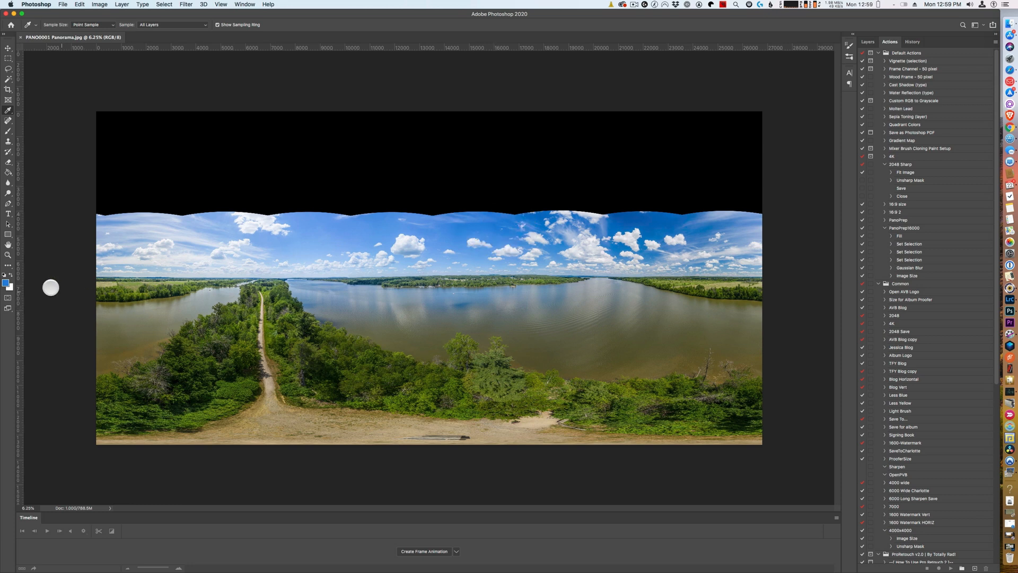
{"action": "mouse_move", "coordinate": [54, 70]}
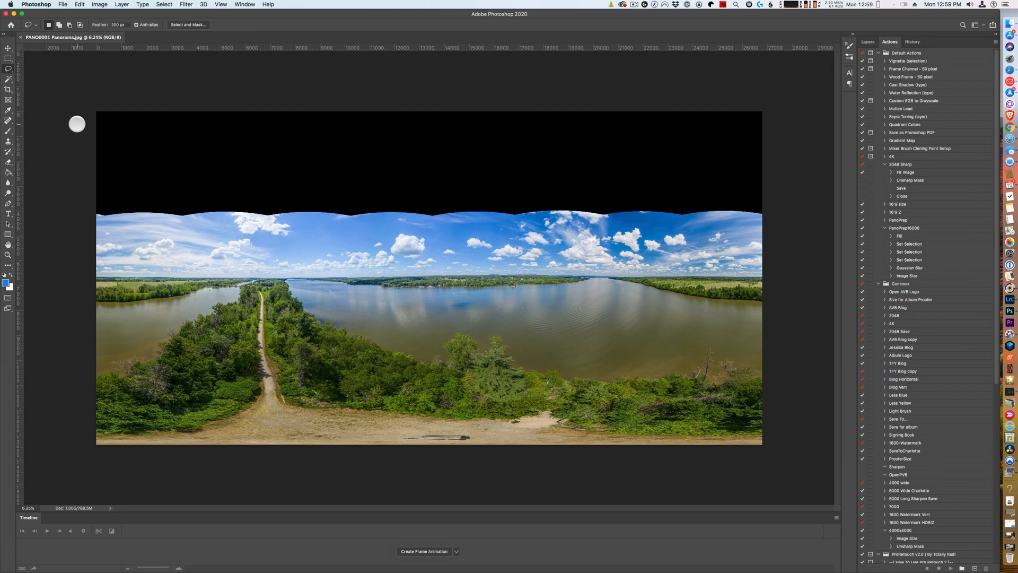
{"action": "mouse_move", "coordinate": [107, 23]}
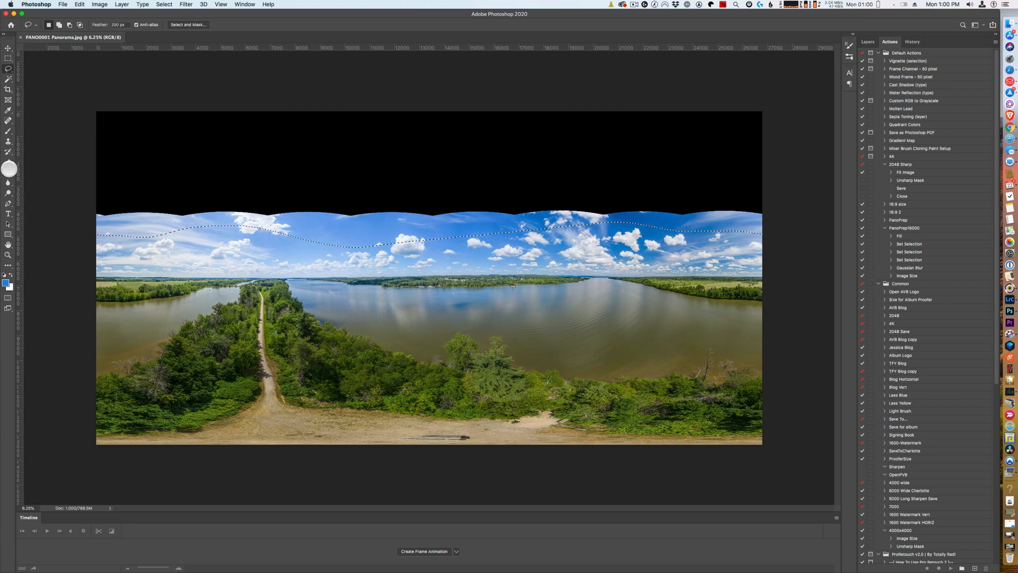
Step: Fill the feathered selection of black top and upper sky with sky blue using the Paint Bucket
{"action": "left_click", "coordinate": [8, 172]}
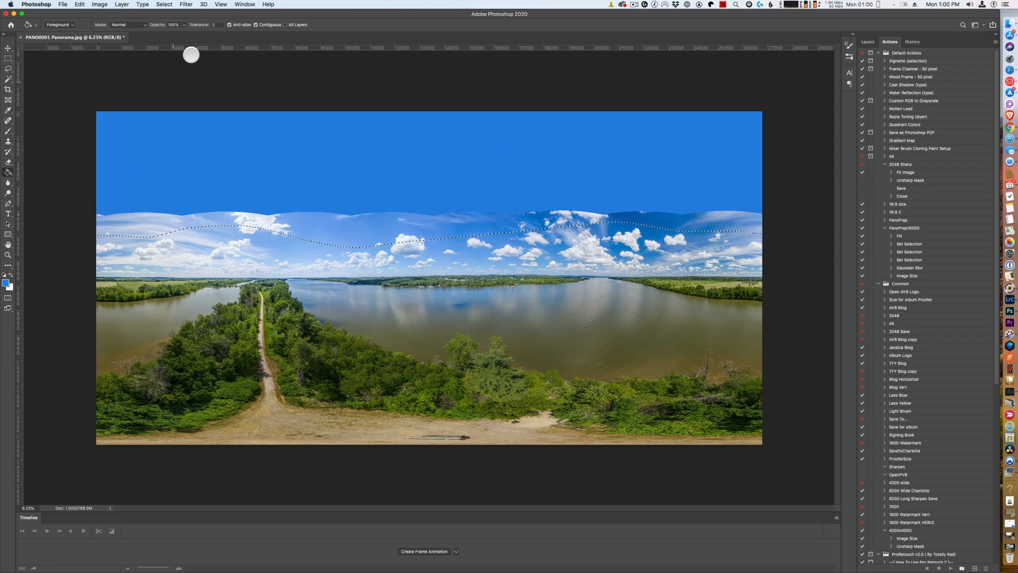
{"action": "left_click", "coordinate": [185, 4]}
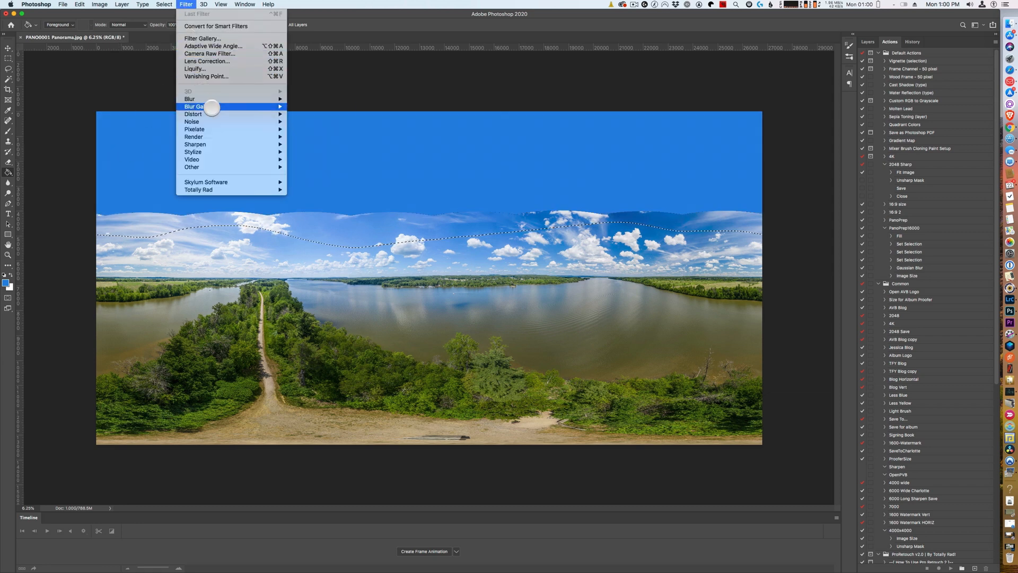
{"action": "mouse_move", "coordinate": [209, 122]}
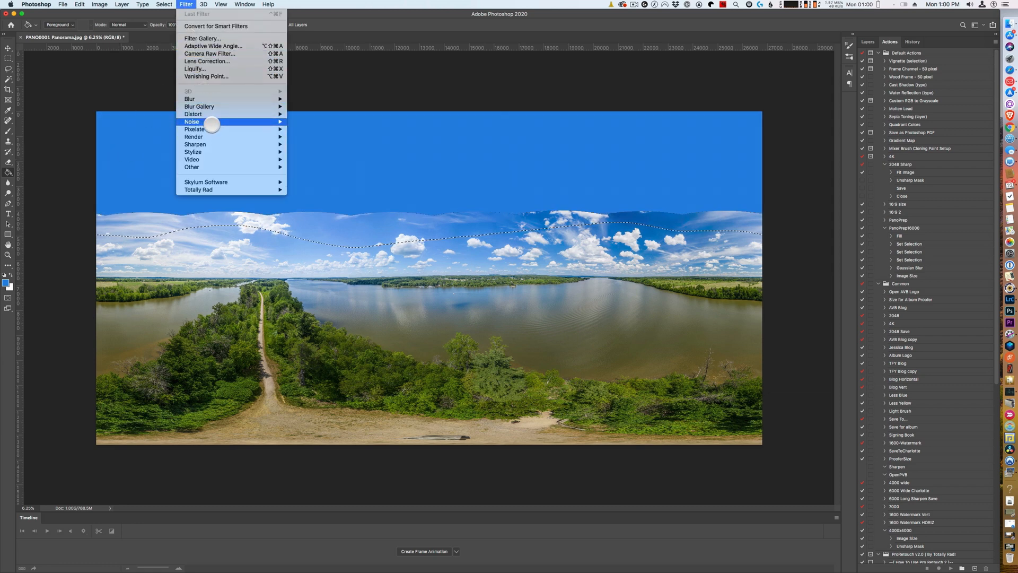
{"action": "mouse_move", "coordinate": [190, 98]}
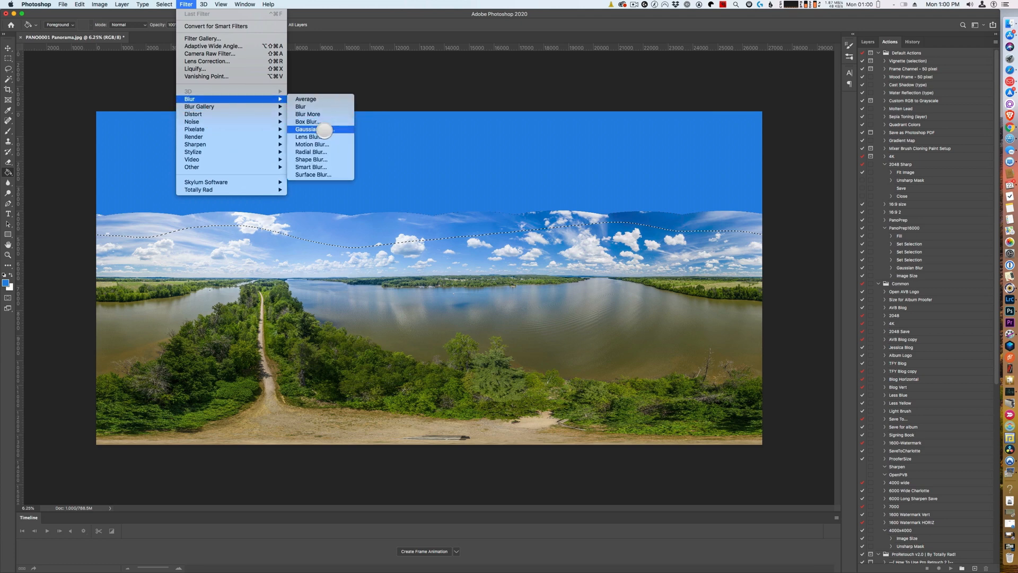
Step: Apply a Gaussian Blur to the patched sky band so the blue blends into the clouds
{"action": "left_click", "coordinate": [307, 129]}
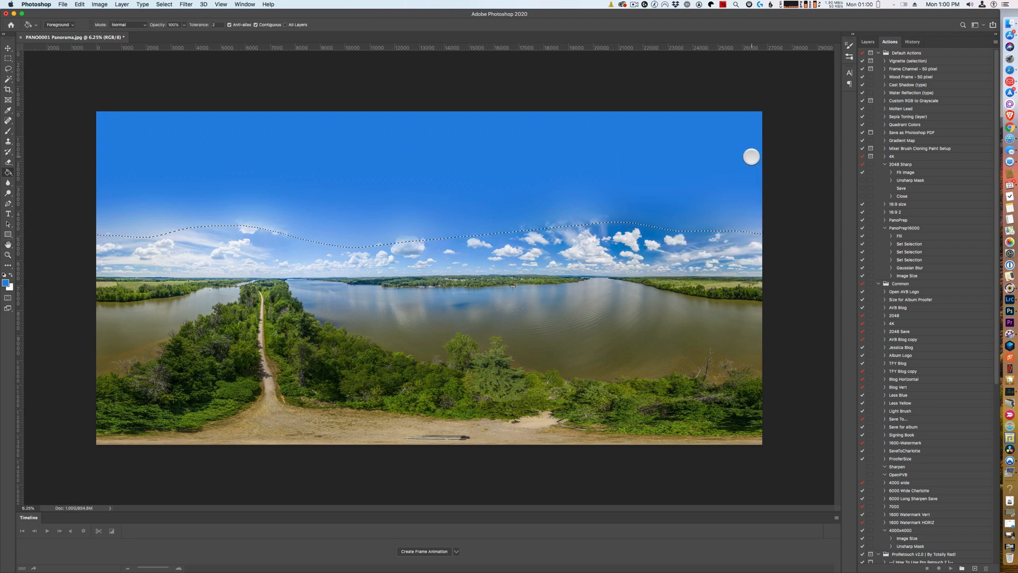
Step: Save the sky-patched panorama as a maximum-quality JPEG
{"action": "left_click", "coordinate": [63, 4]}
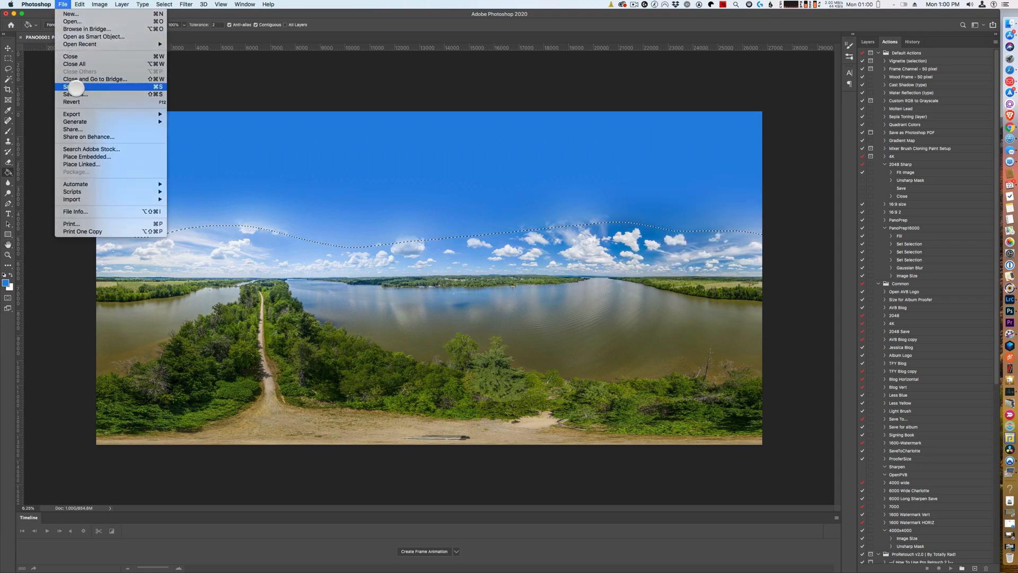
{"action": "left_click", "coordinate": [70, 86]}
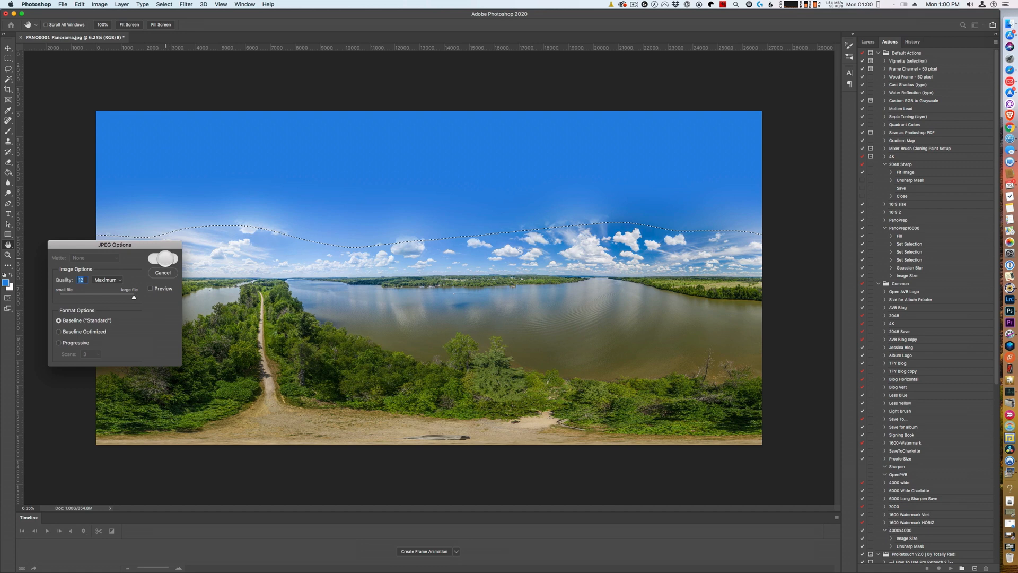
{"action": "left_click", "coordinate": [167, 258]}
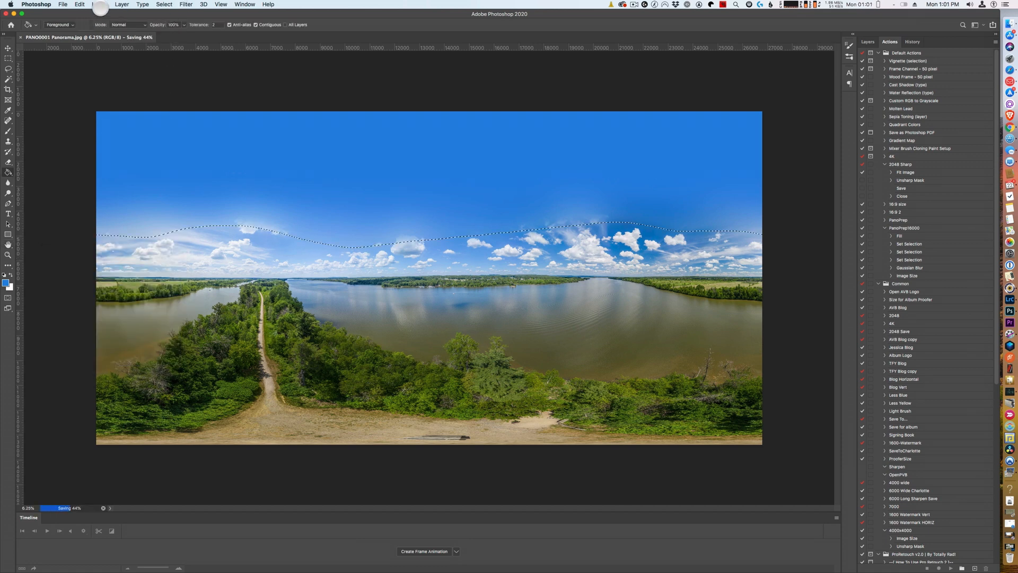
{"action": "left_click", "coordinate": [100, 4]}
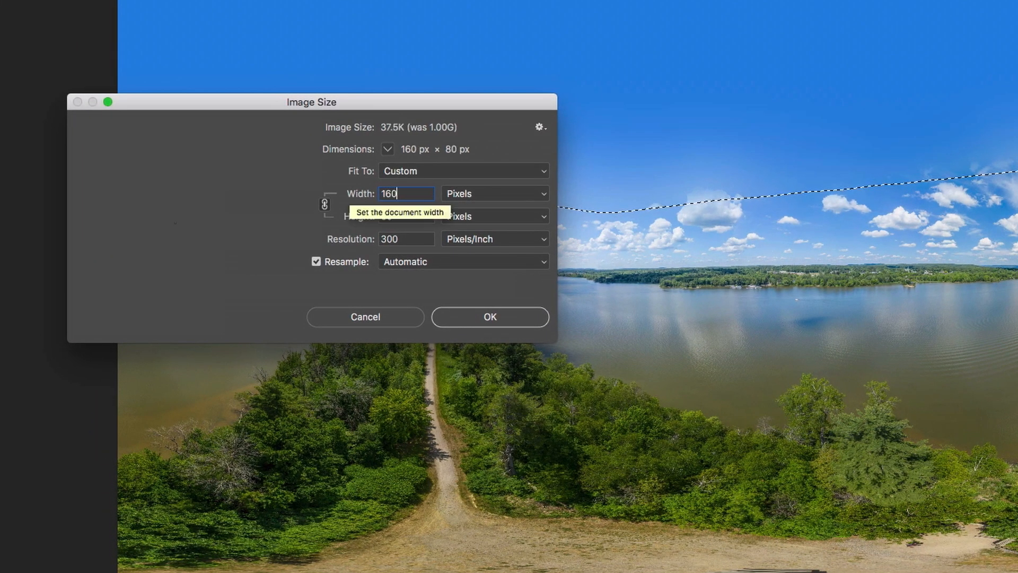
Step: Resize the panorama to 16000 × 8000 pixels via Image Size
{"action": "type", "text": "16000"}
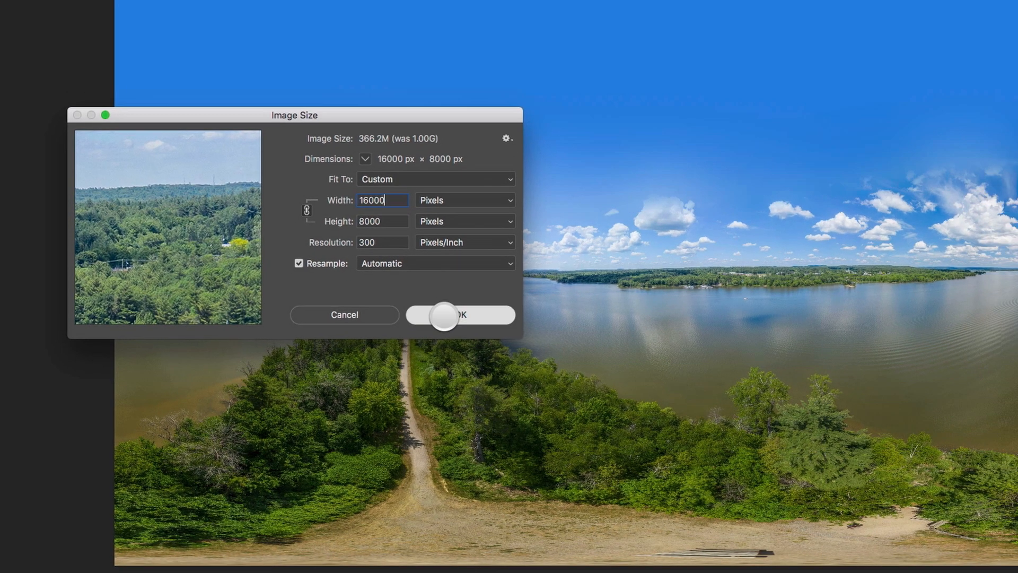
{"action": "left_click", "coordinate": [462, 315]}
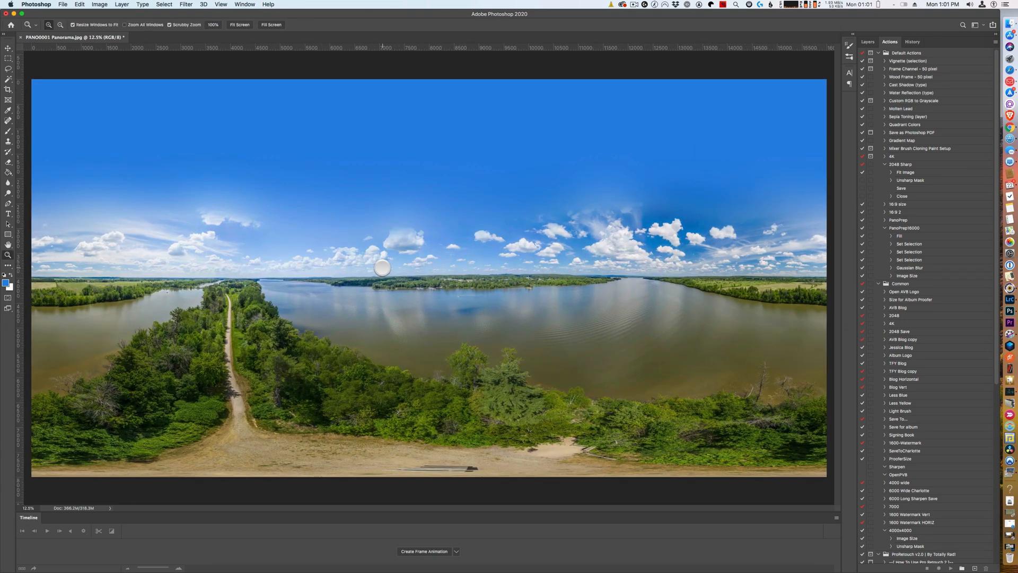
Step: Save a copy as PANO0001 PanoramaMed.jpg in Print Files with JPEG options confirmed
{"action": "left_click", "coordinate": [62, 5]}
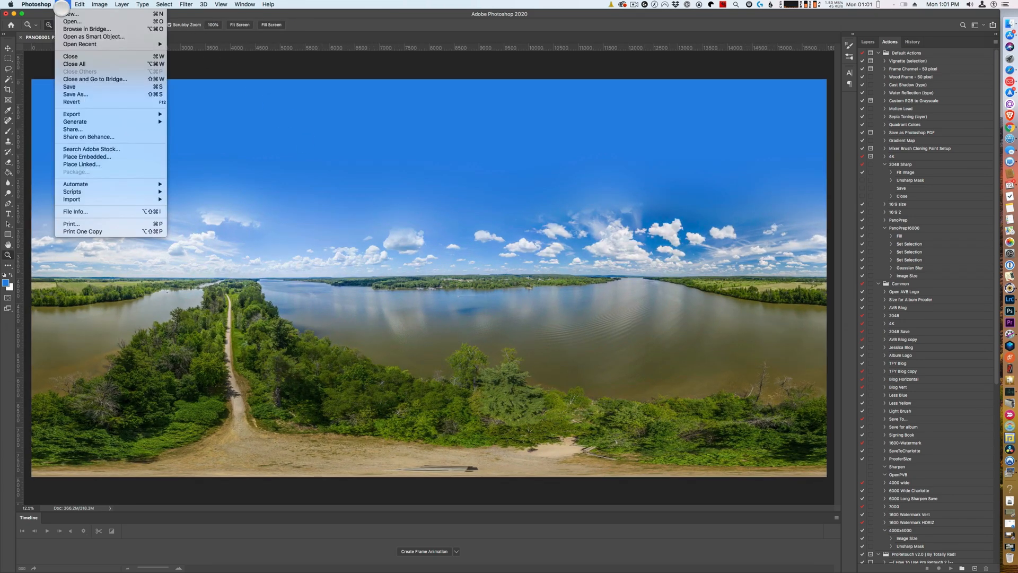
{"action": "left_click", "coordinate": [74, 95]}
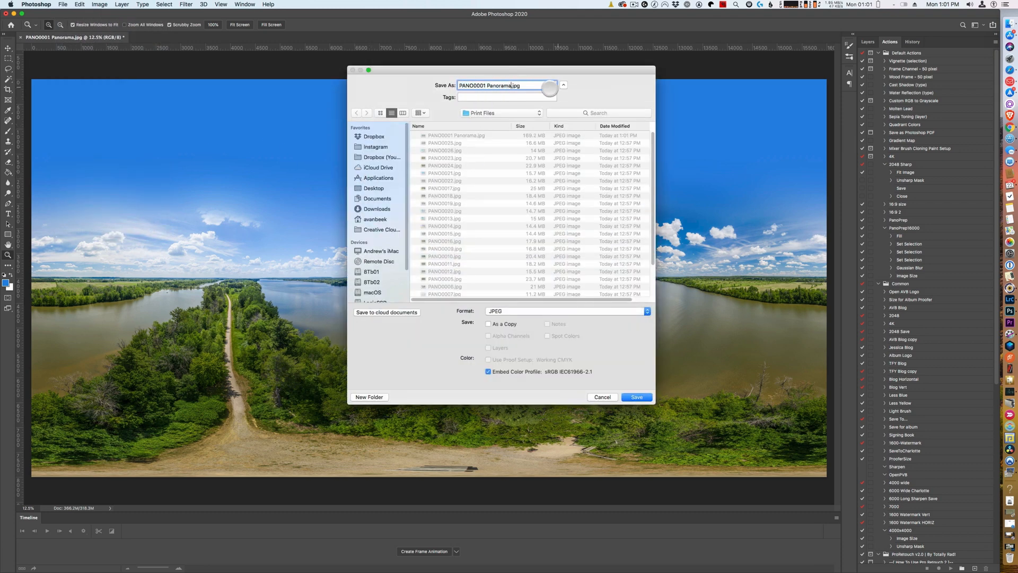
{"action": "type", "text": "Med"}
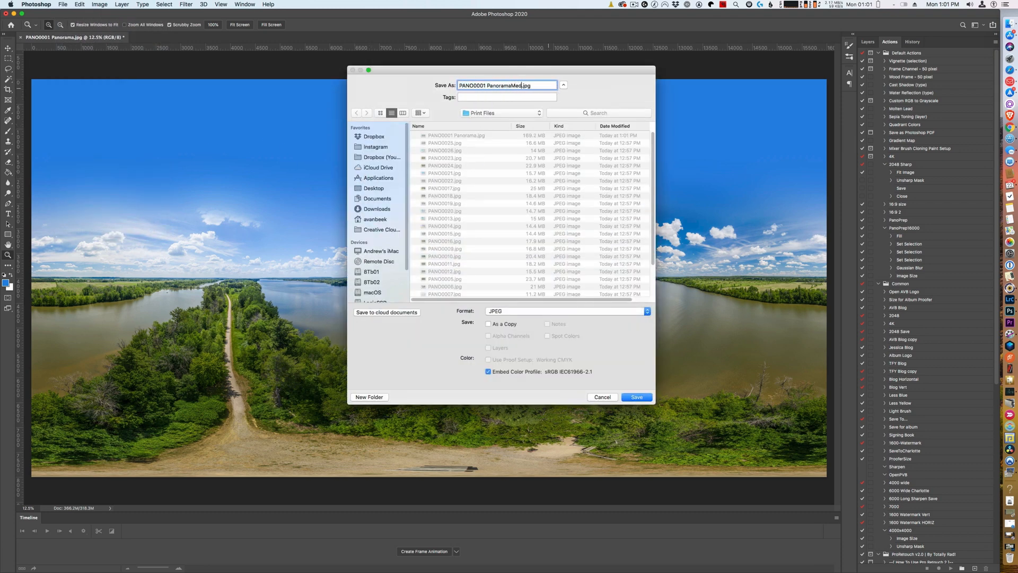
{"action": "left_click", "coordinate": [636, 397]}
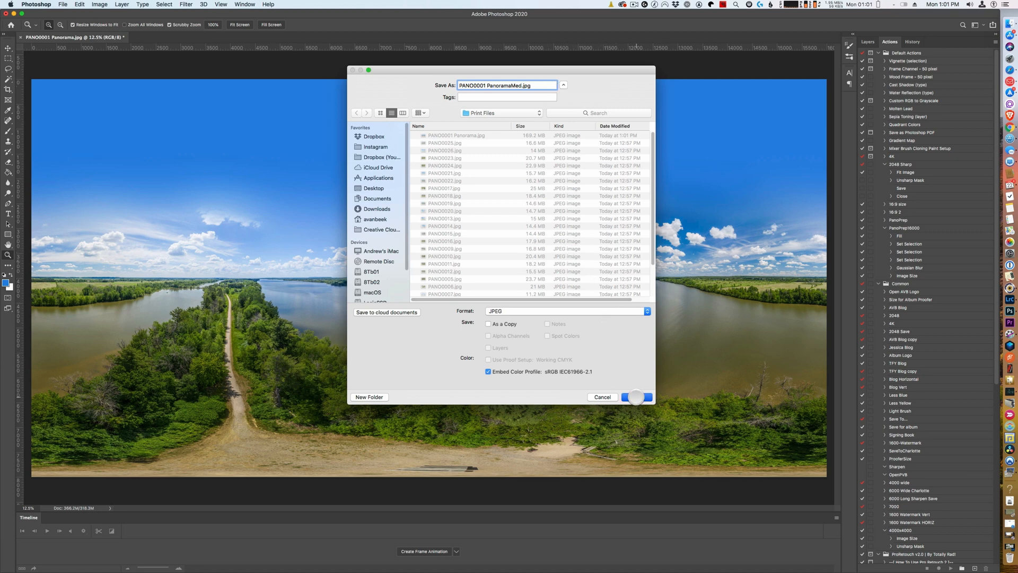
{"action": "left_click", "coordinate": [638, 397]}
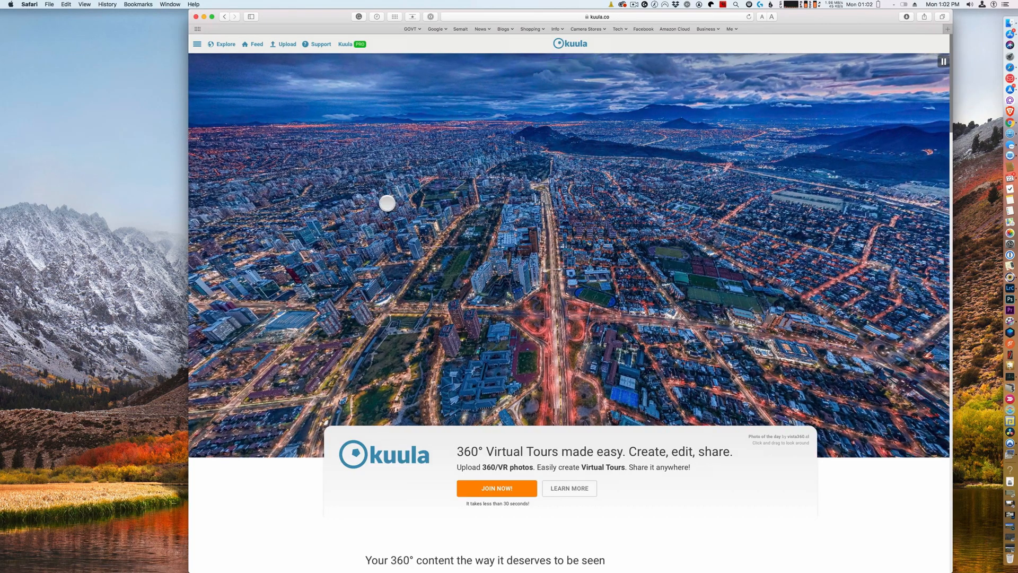
Step: Start a Kuula upload with tour name 'Pano Test' and description 'A 360 degree pano'
{"action": "left_click", "coordinate": [283, 45]}
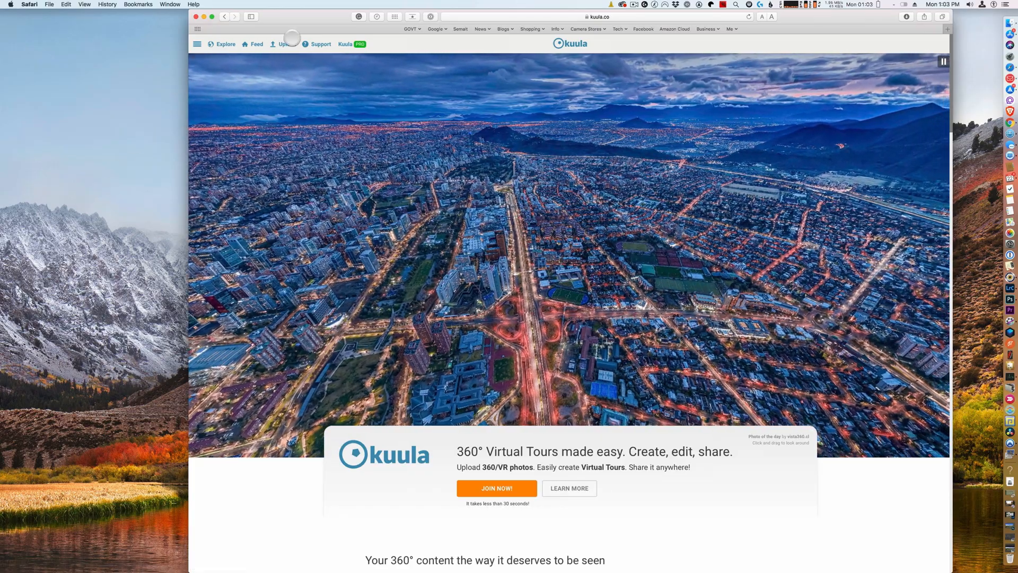
{"action": "left_click", "coordinate": [282, 45]}
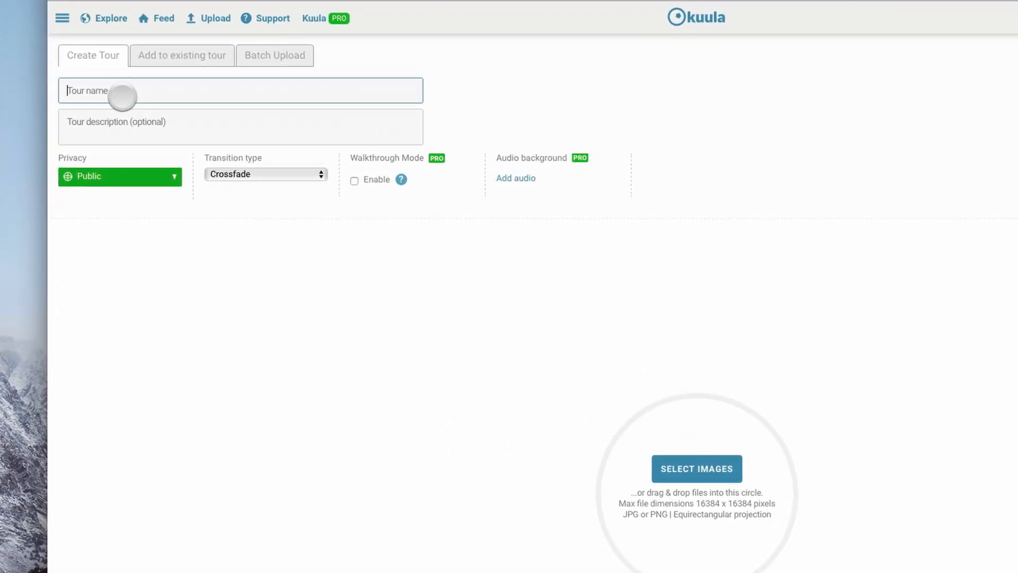
{"action": "type", "text": "Pano T"}
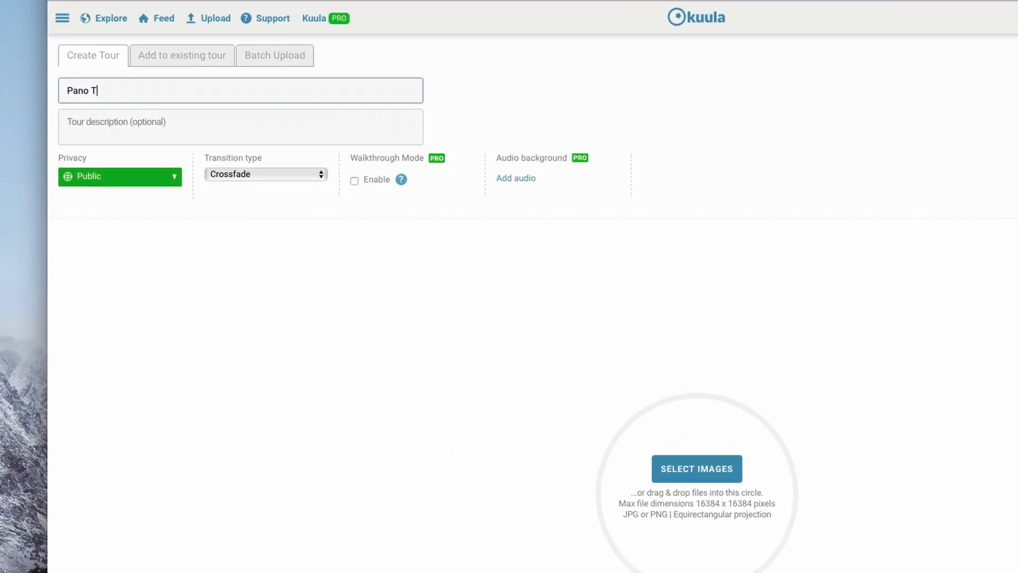
{"action": "type", "text": "est"}
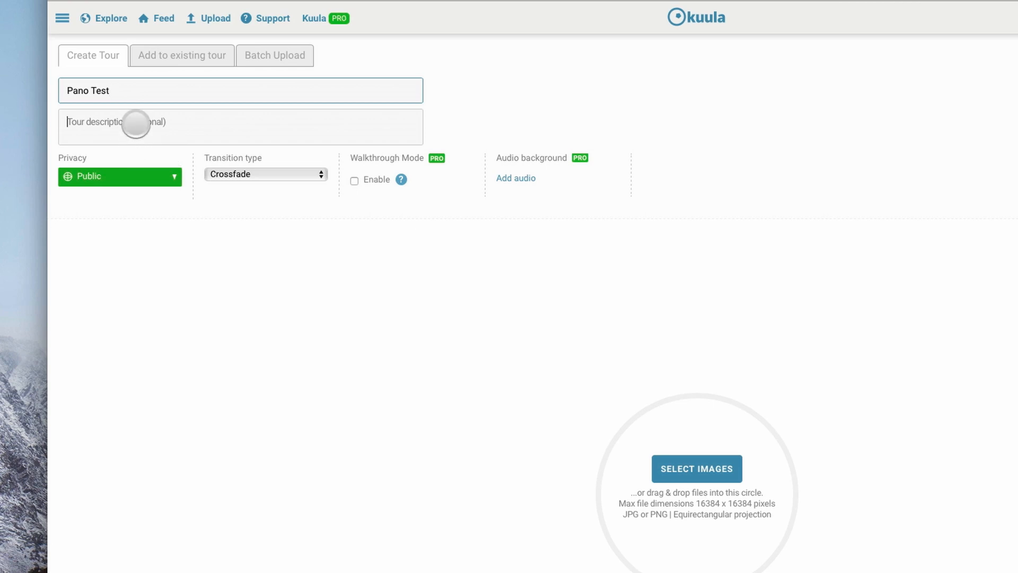
{"action": "type", "text": "A"}
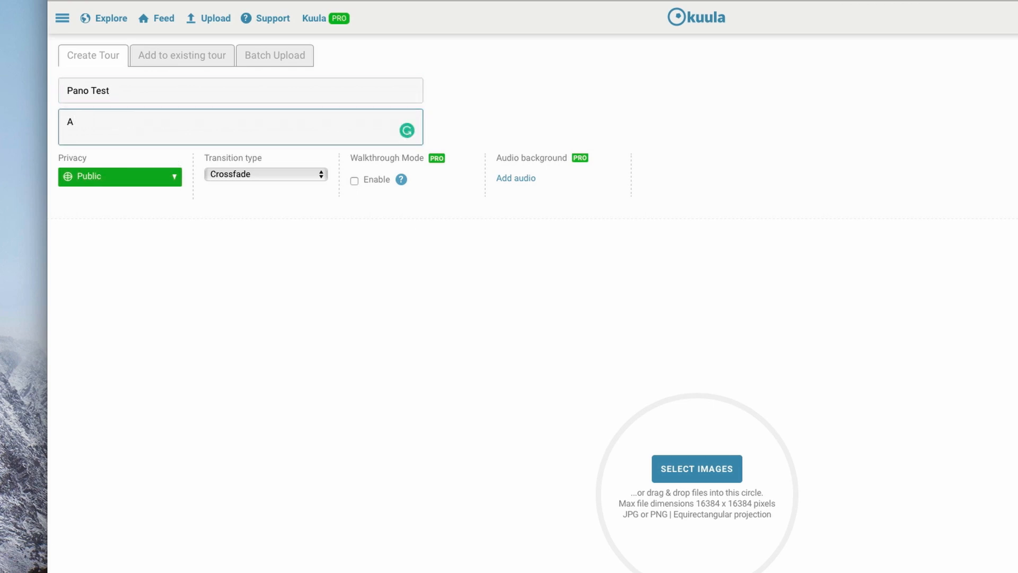
{"action": "type", "text": "360 de"}
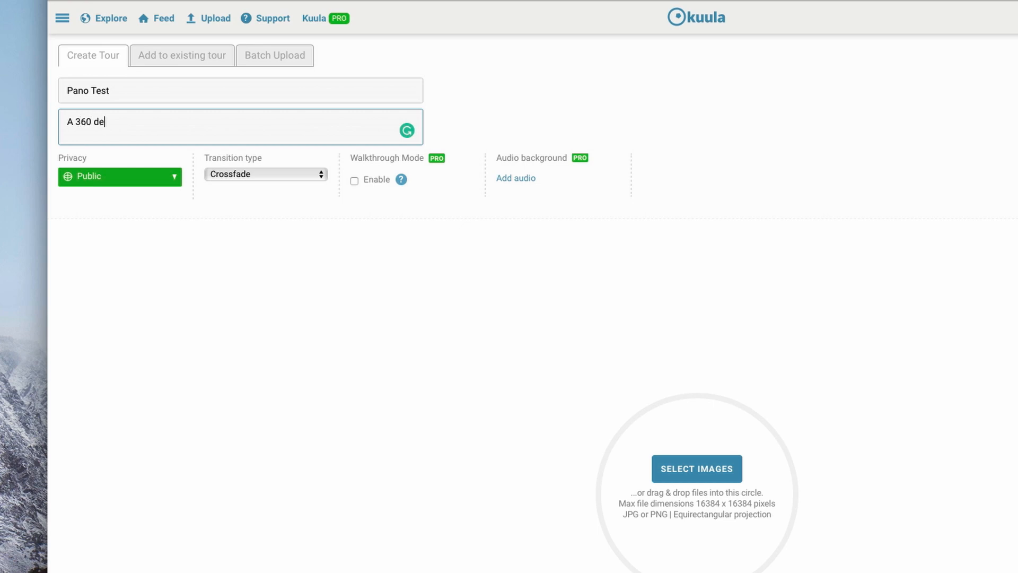
{"action": "type", "text": "gree pano"}
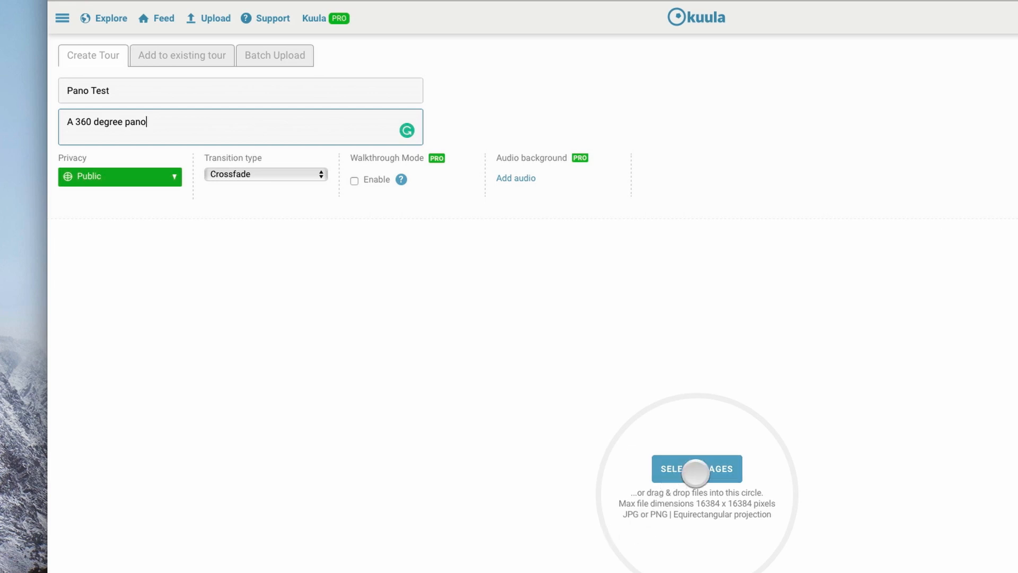
Step: Choose PANO0001 PanoramaMed.jpg from Print Files on 1Tb SSD as the tour image
{"action": "left_click", "coordinate": [696, 468]}
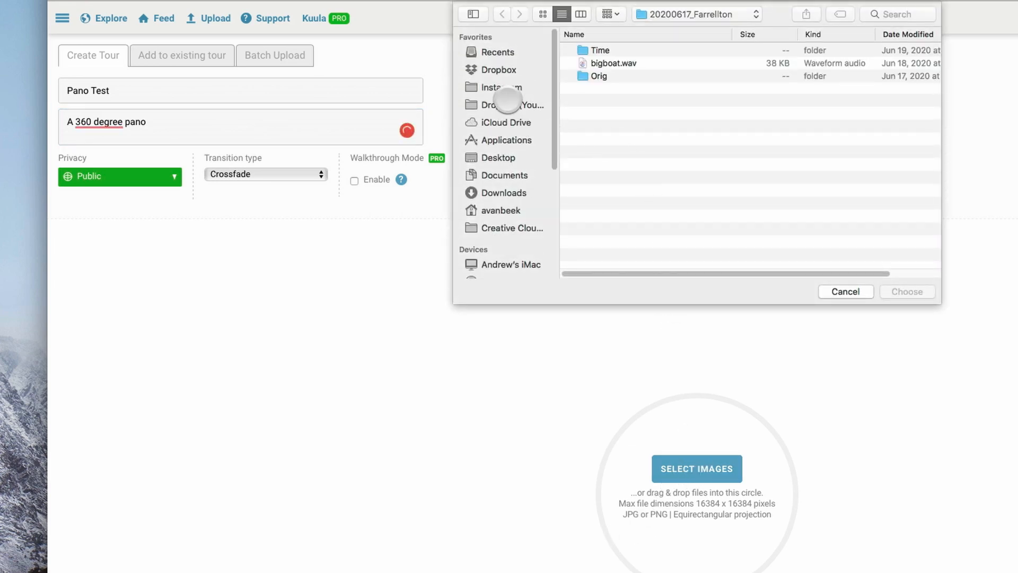
{"action": "scroll", "scroll_direction": "down", "scroll_amount": 3}
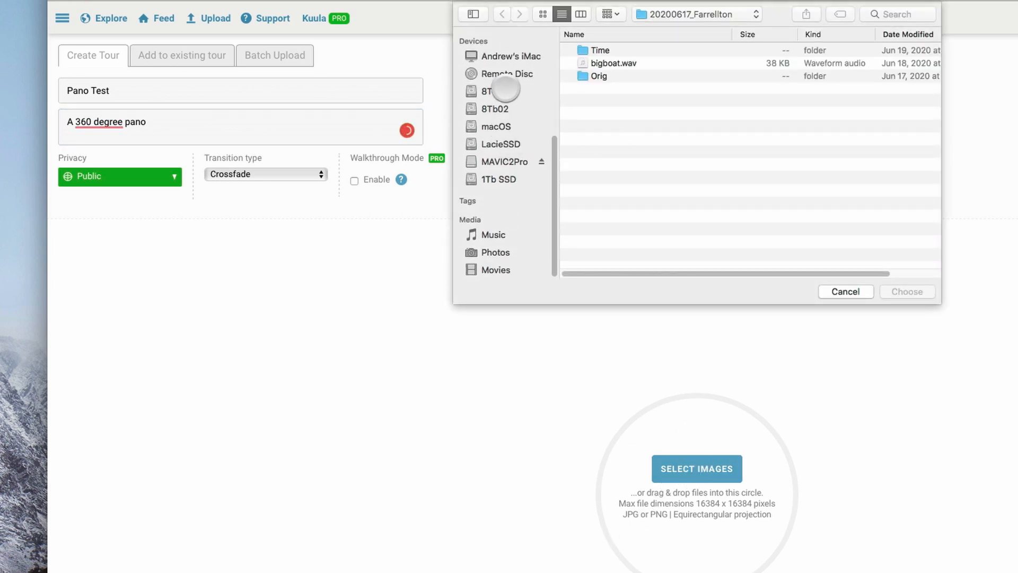
{"action": "left_click", "coordinate": [501, 179]}
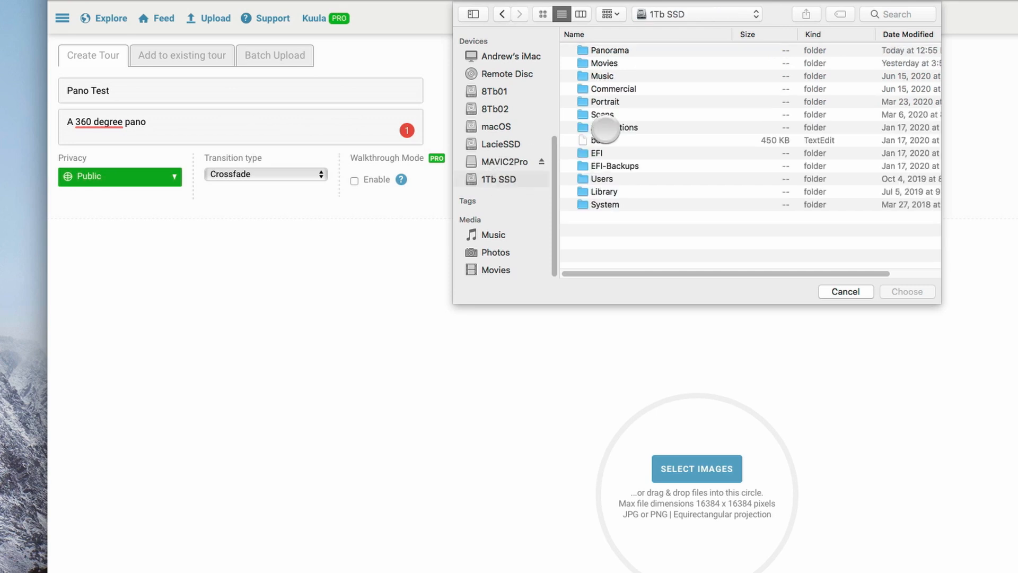
{"action": "double_click", "coordinate": [610, 50]}
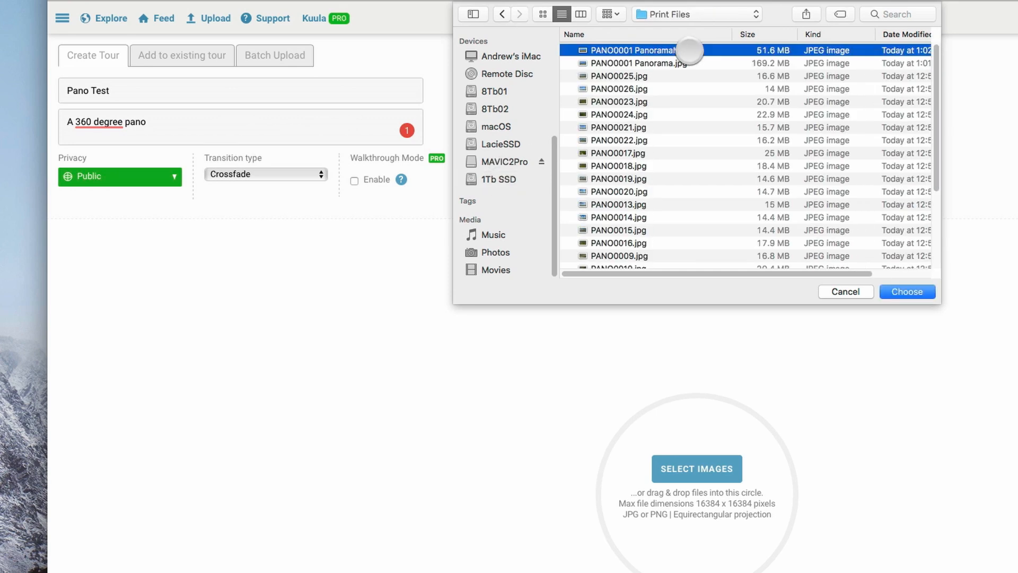
{"action": "left_click", "coordinate": [907, 292]}
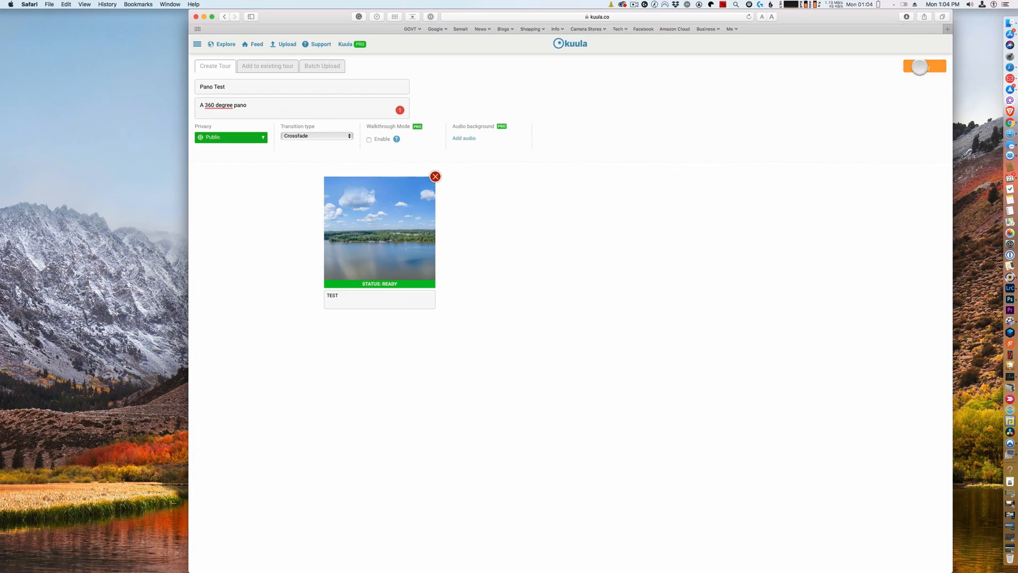
Step: Post the Pano Test tour and confirm Done so the 360 panorama is live
{"action": "left_click", "coordinate": [925, 66]}
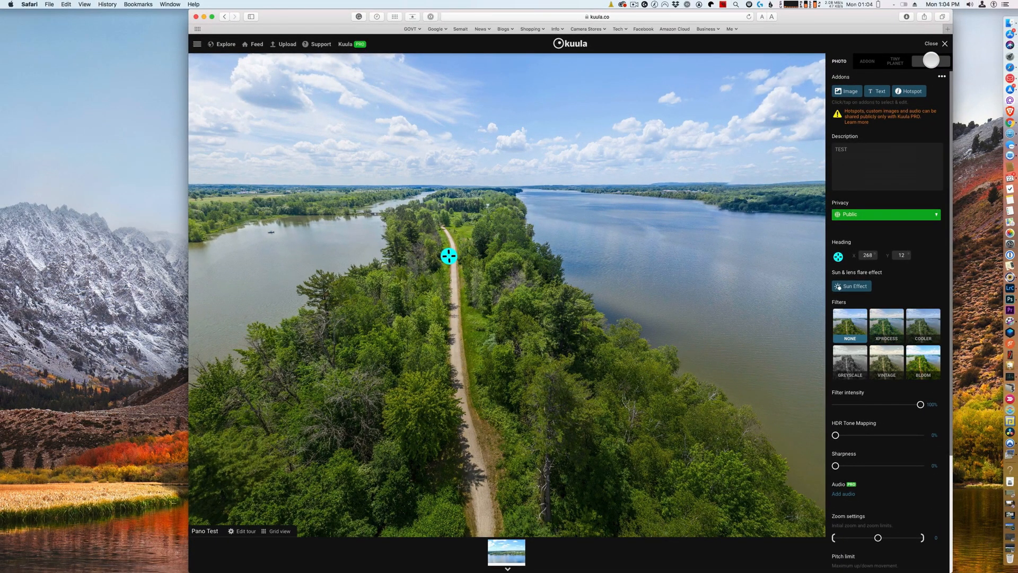
{"action": "left_click", "coordinate": [920, 62]}
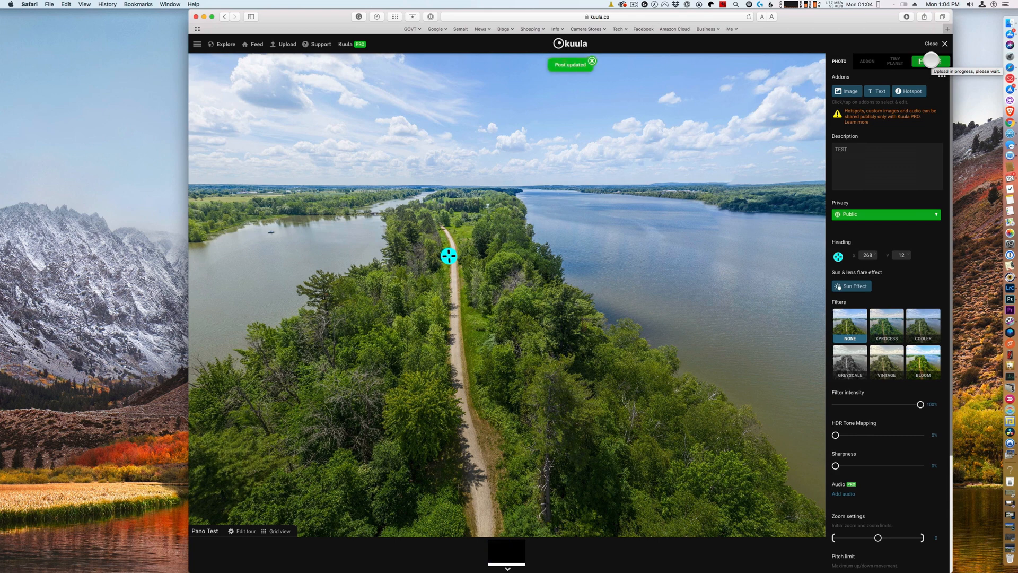